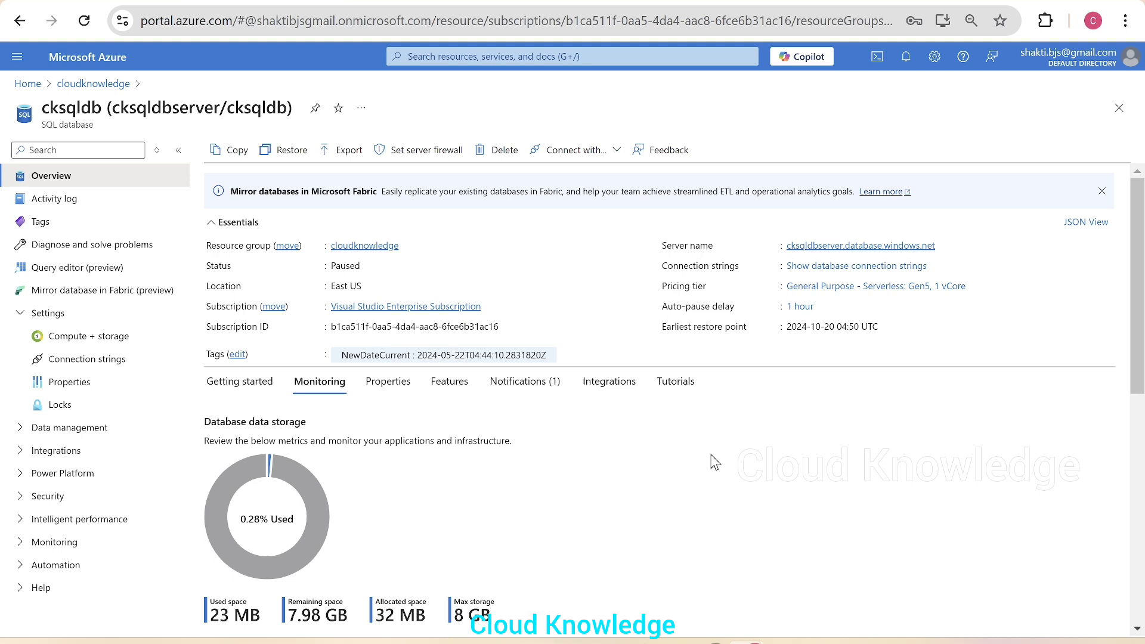
pyautogui.moveTo(117, 98)
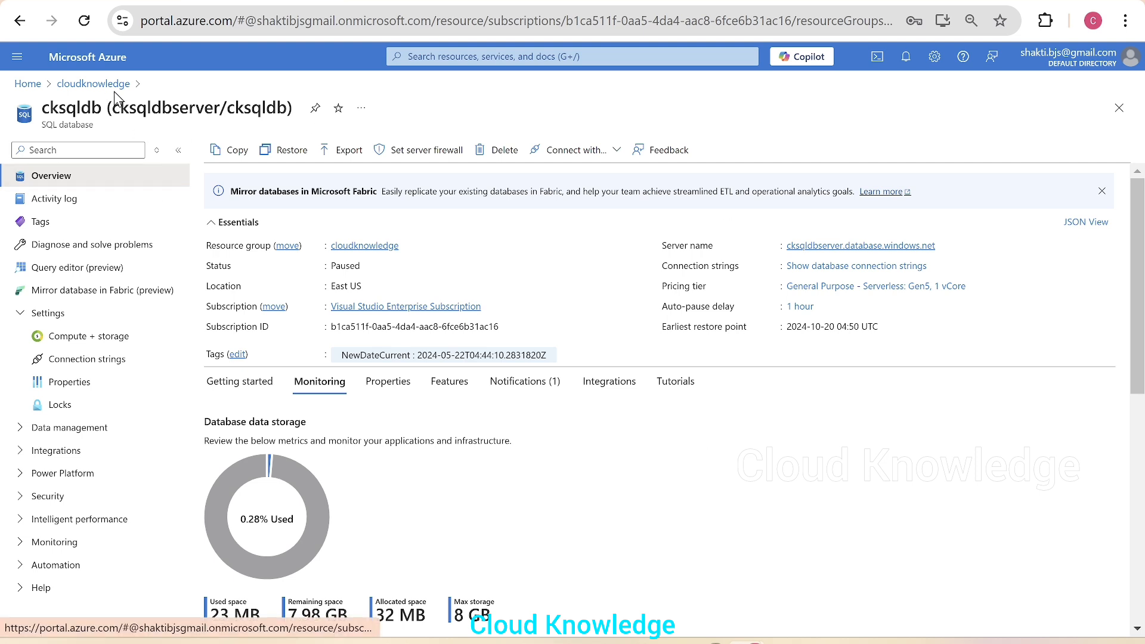
pyautogui.moveTo(69, 137)
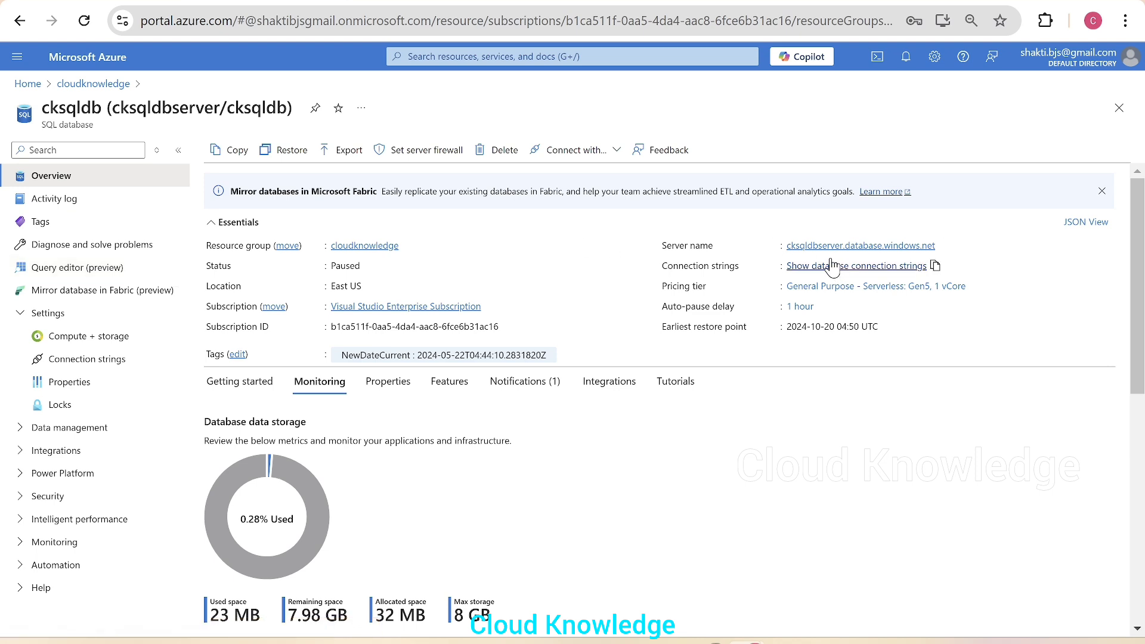
pyautogui.moveTo(859, 245)
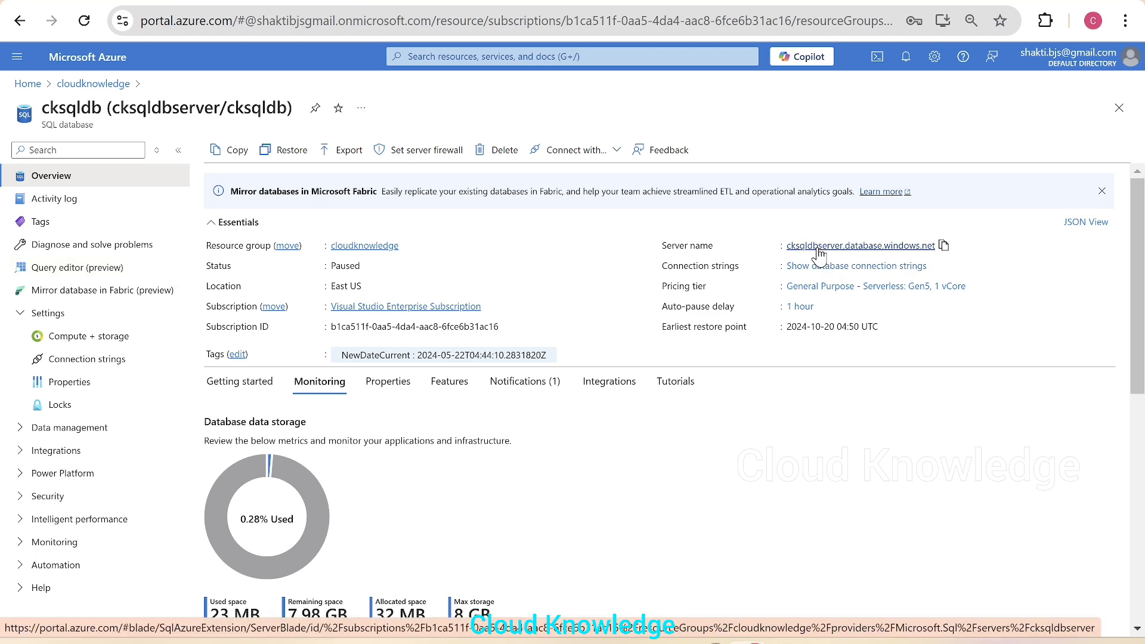
# - Follow the cksqldbserver.database.windows.net server link from the cksqldb database overview
pyautogui.click(859, 245)
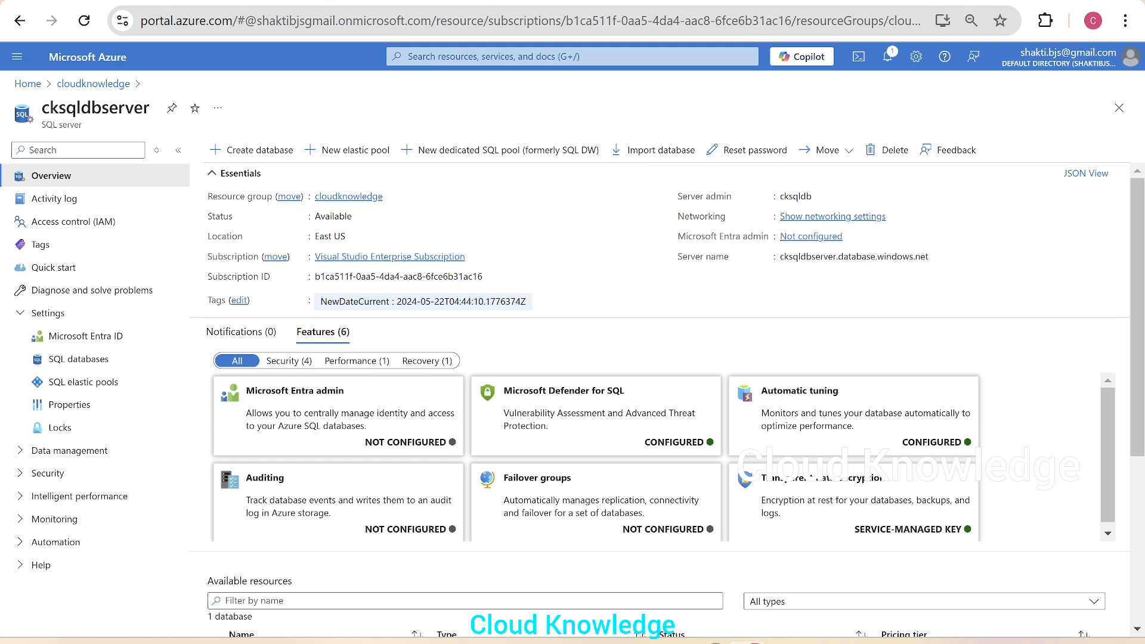
pyautogui.moveTo(26, 118)
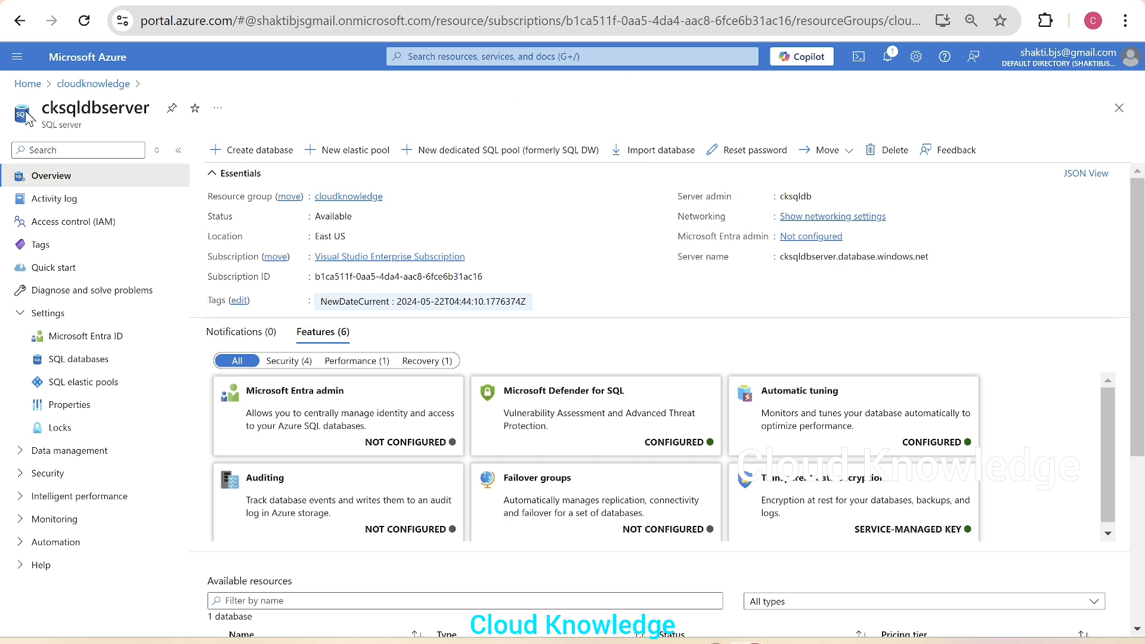
pyautogui.moveTo(468, 350)
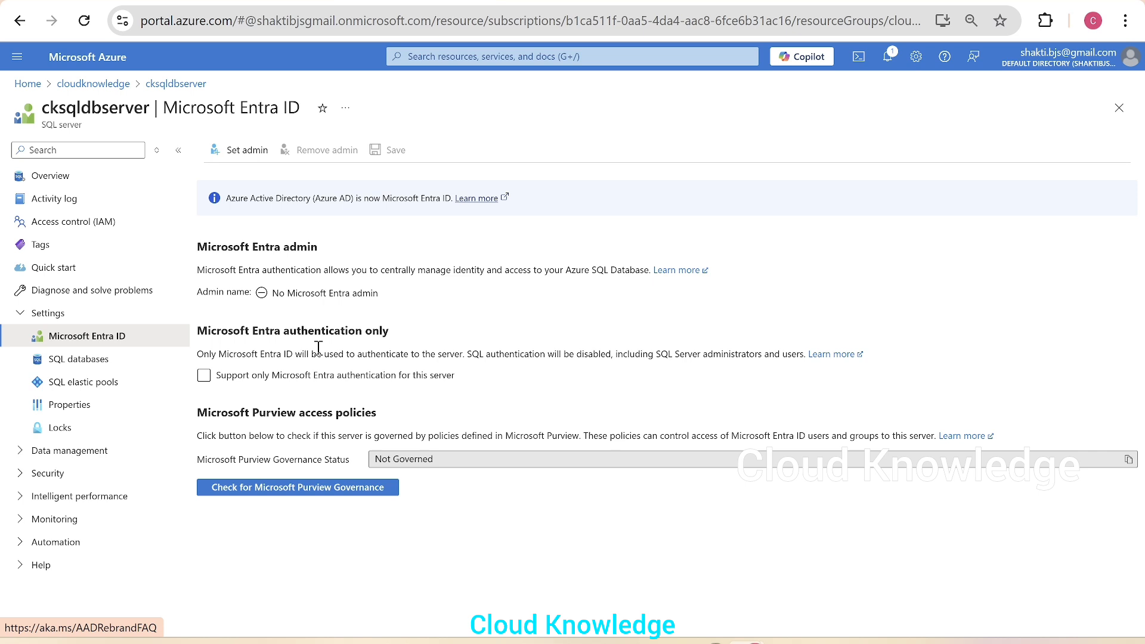
pyautogui.moveTo(247, 150)
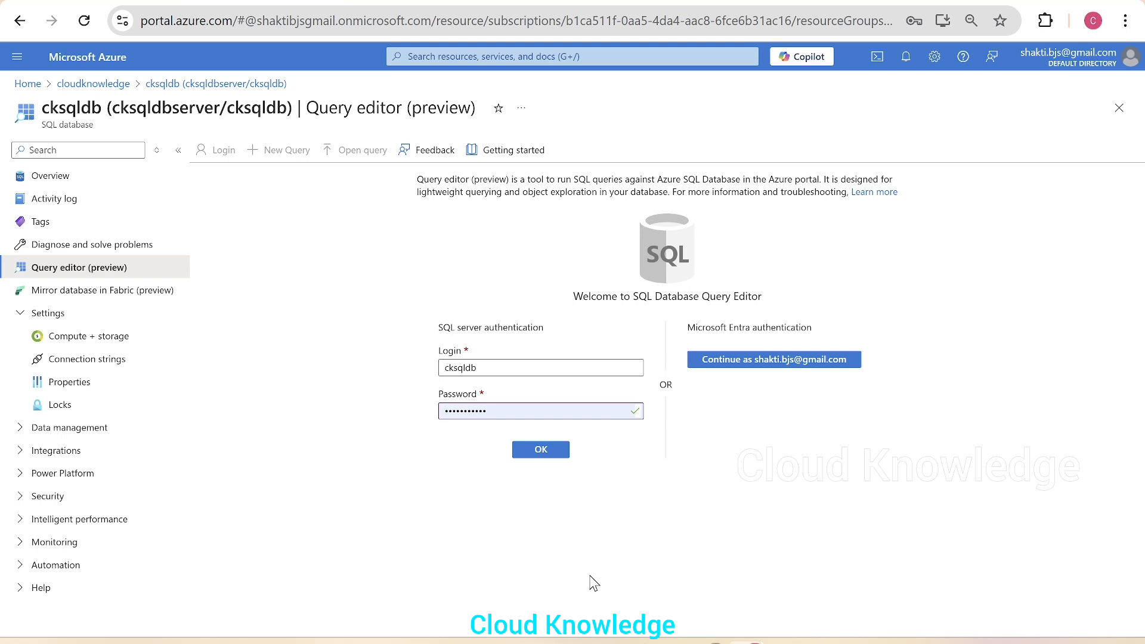
pyautogui.moveTo(736, 327)
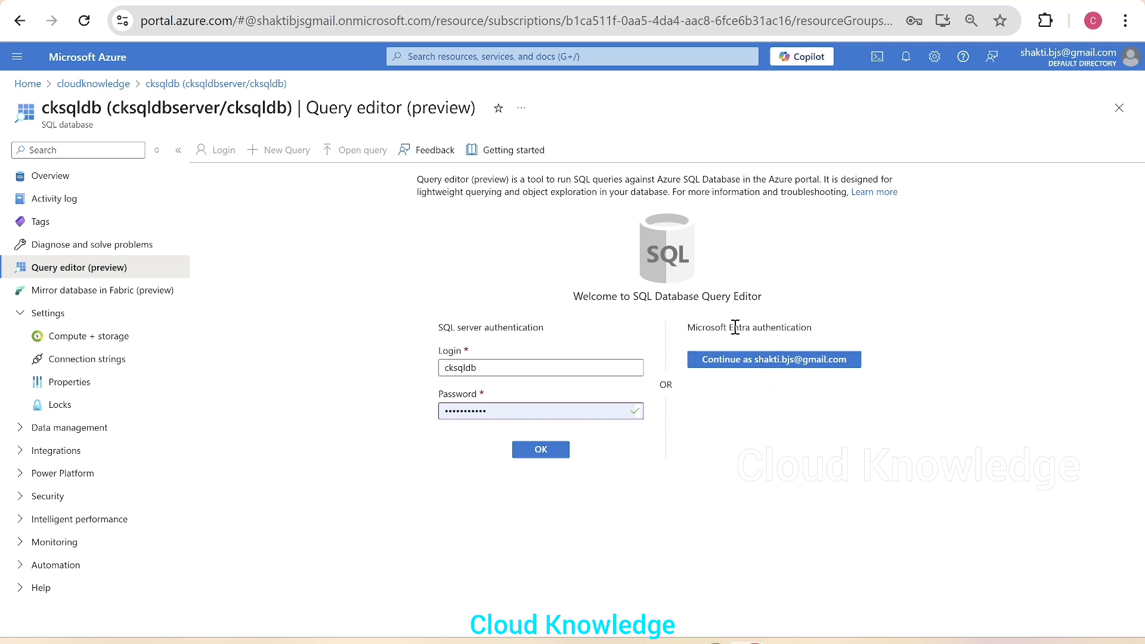
pyautogui.moveTo(775, 360)
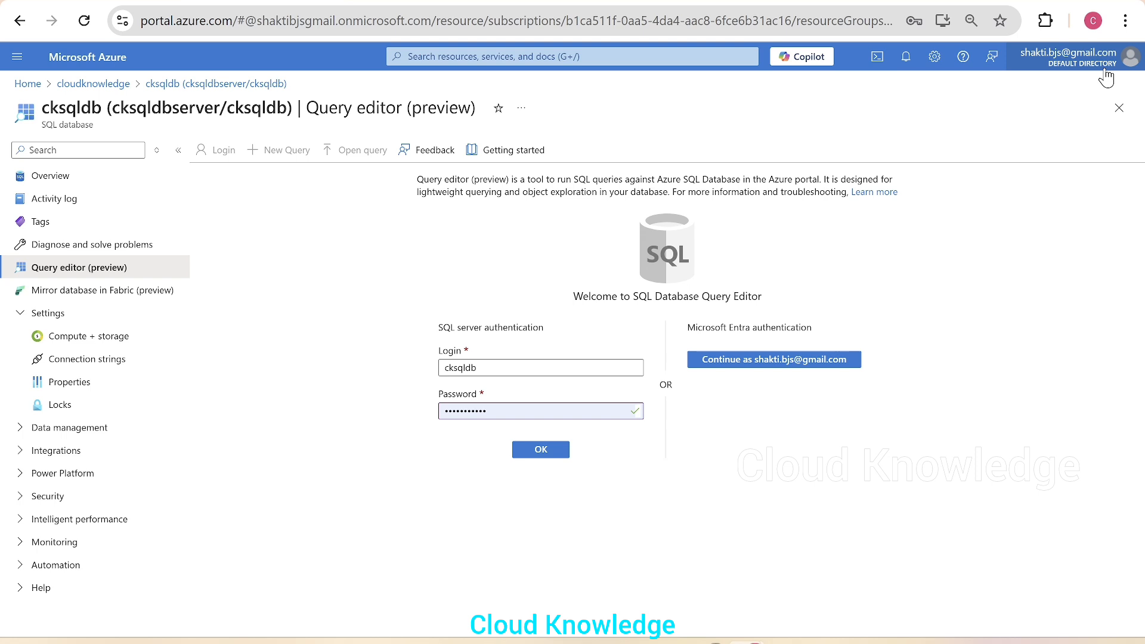
# - Start a Microsoft Entra sign-in to the cksqldb Query editor as the current account
pyautogui.click(773, 359)
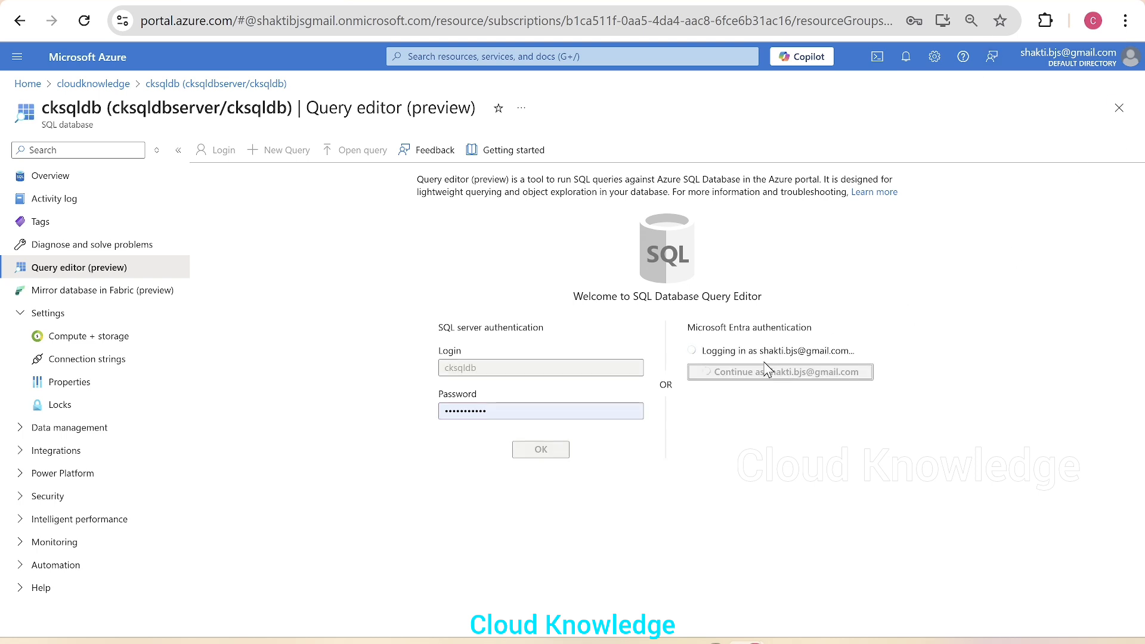
pyautogui.moveTo(759, 468)
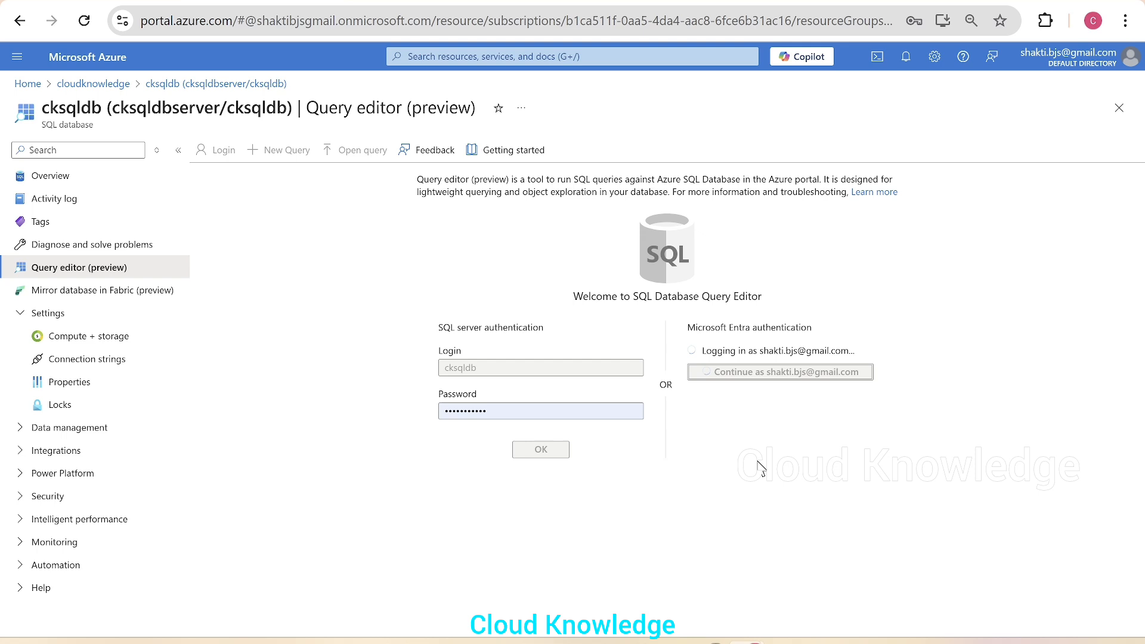
pyautogui.moveTo(760, 472)
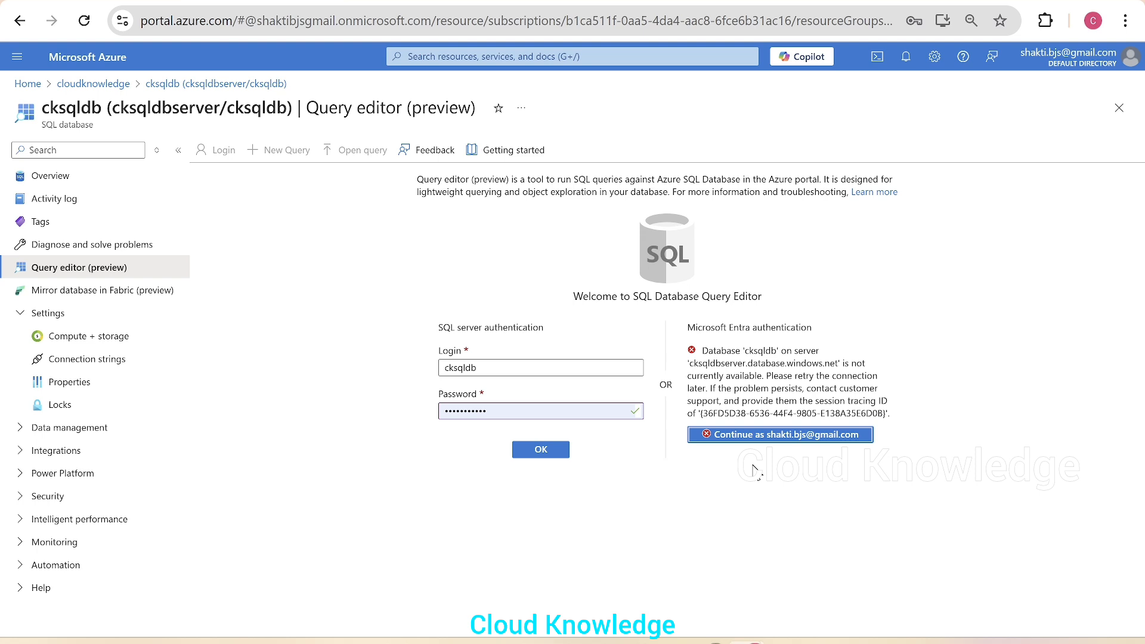
pyautogui.moveTo(780, 434)
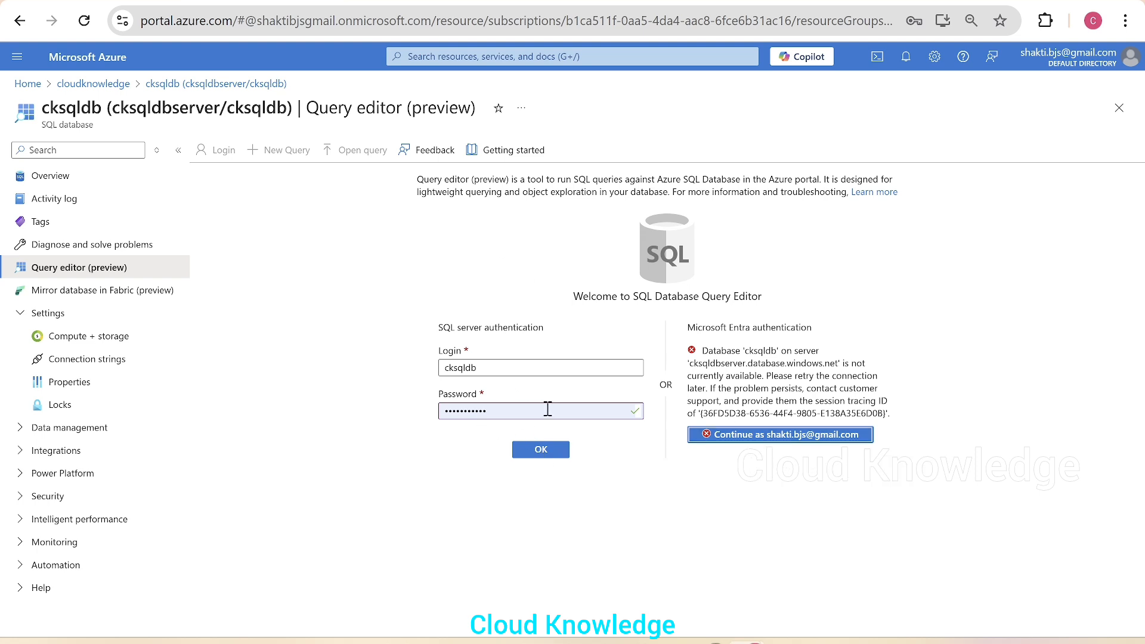
# - Log in with the SQL login, allowlisting the client IP in the firewall to connect
pyautogui.click(541, 449)
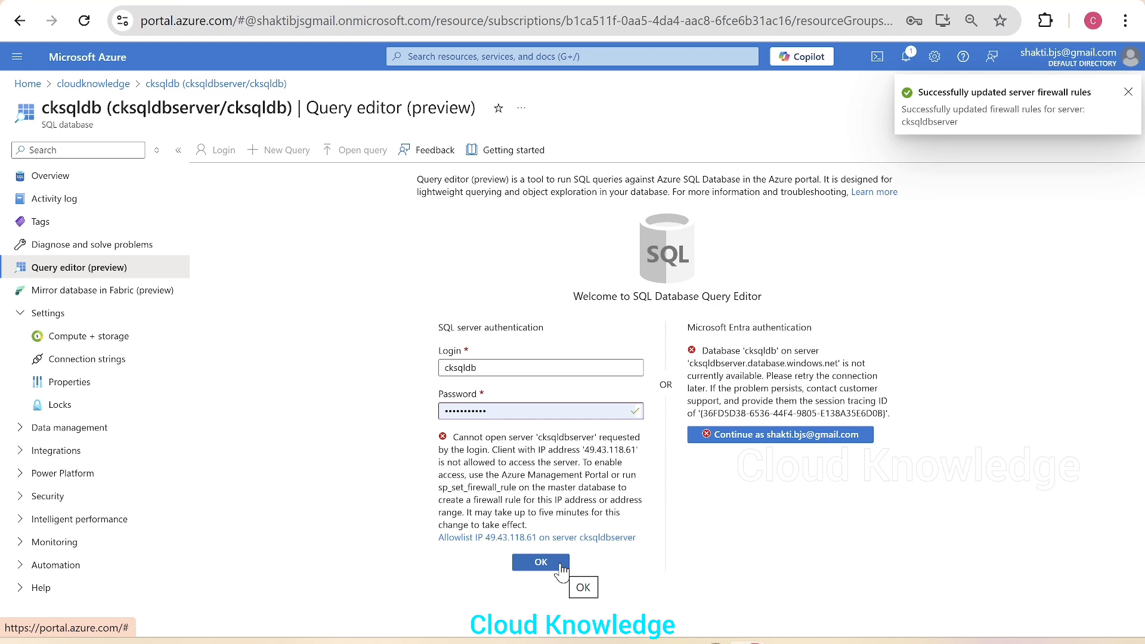
pyautogui.click(540, 562)
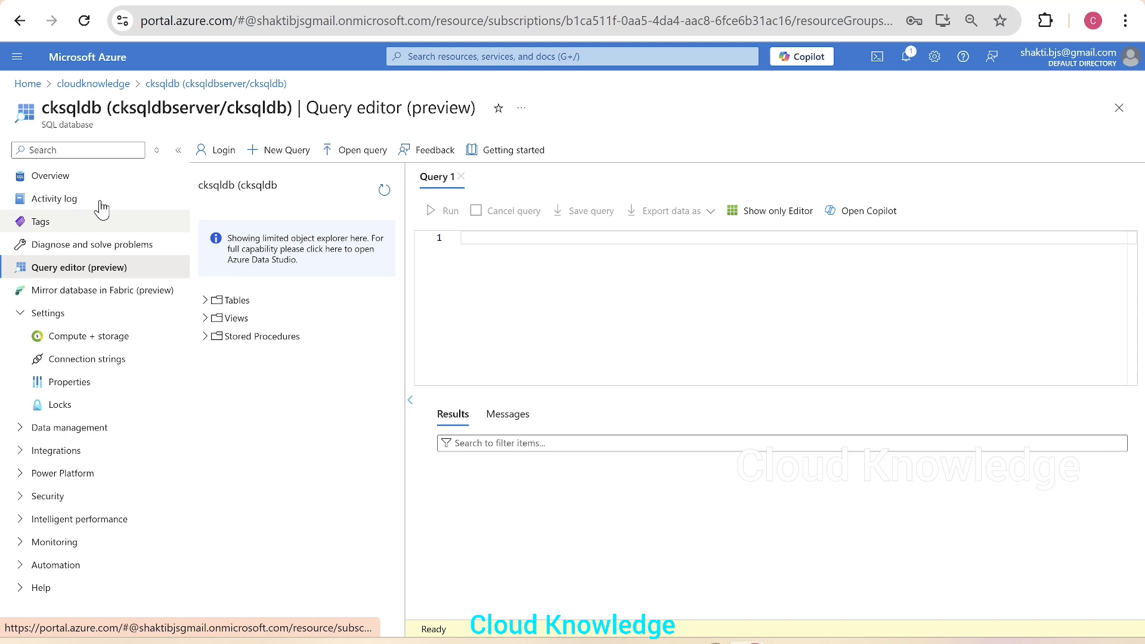
# - Discard query edits, reopen the cksqldb Query editor, and retry Entra sign-in, which fails
pyautogui.click(51, 175)
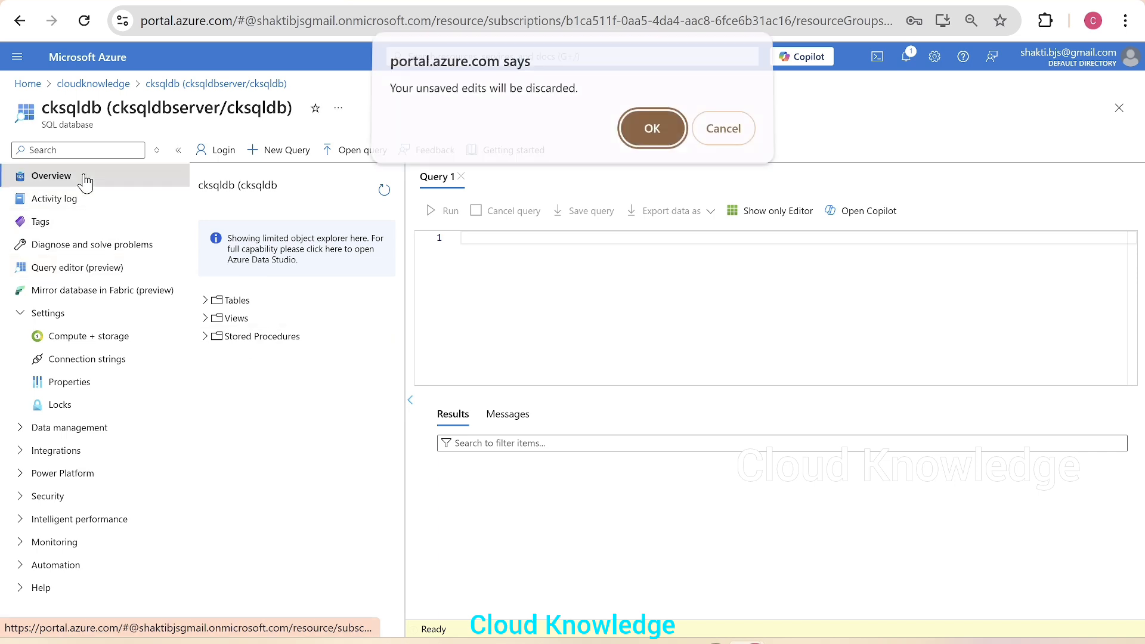
pyautogui.click(651, 128)
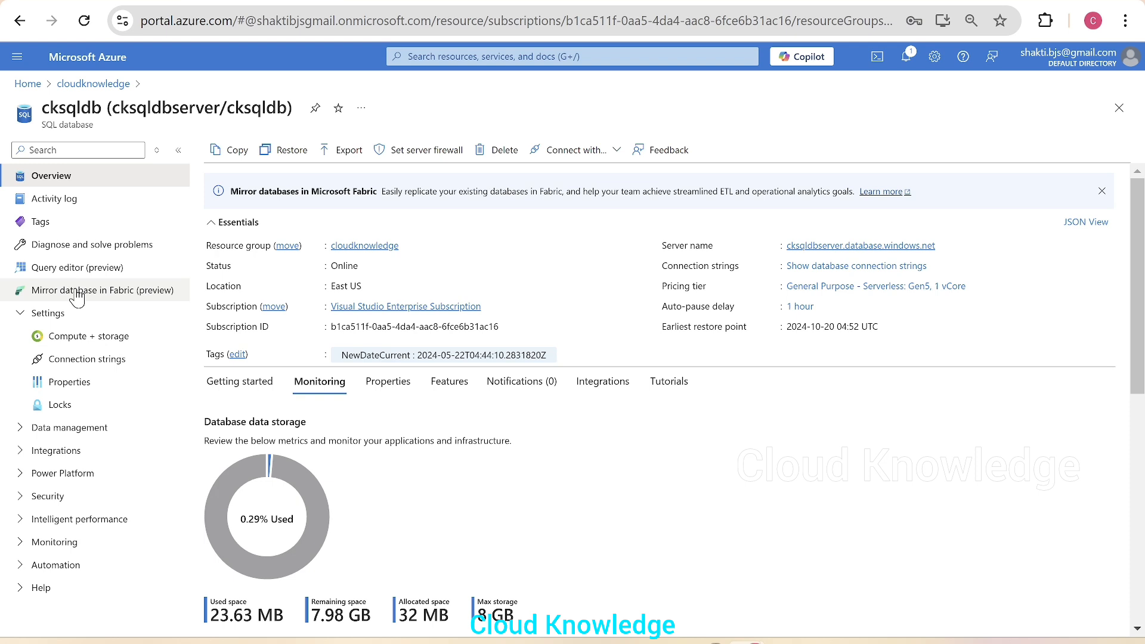
pyautogui.click(81, 268)
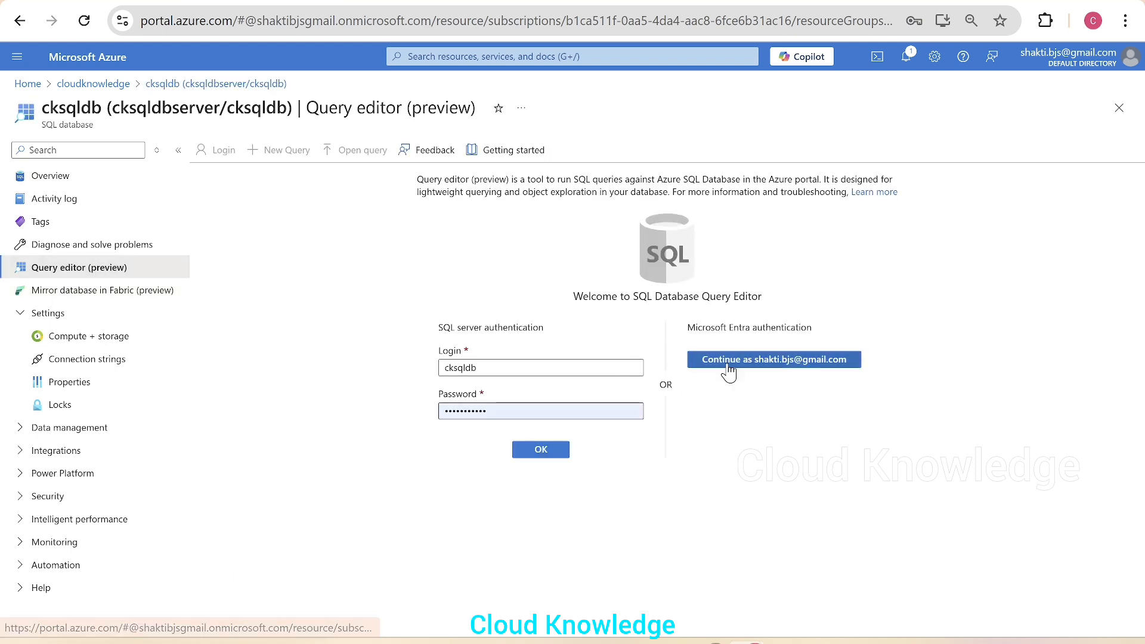
pyautogui.moveTo(781, 369)
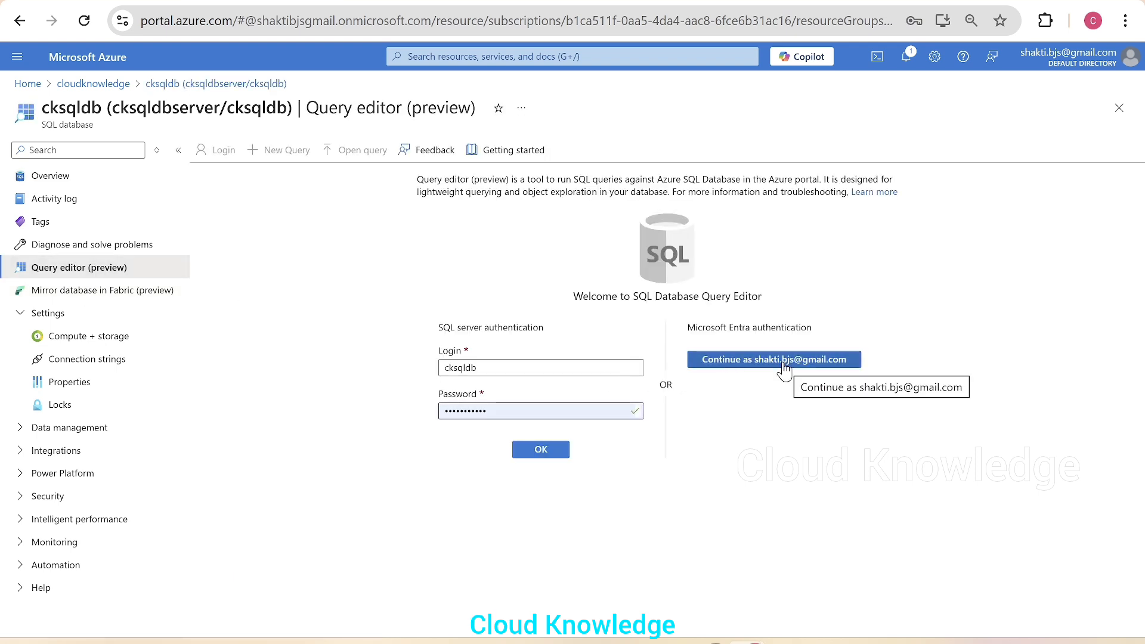
pyautogui.click(772, 359)
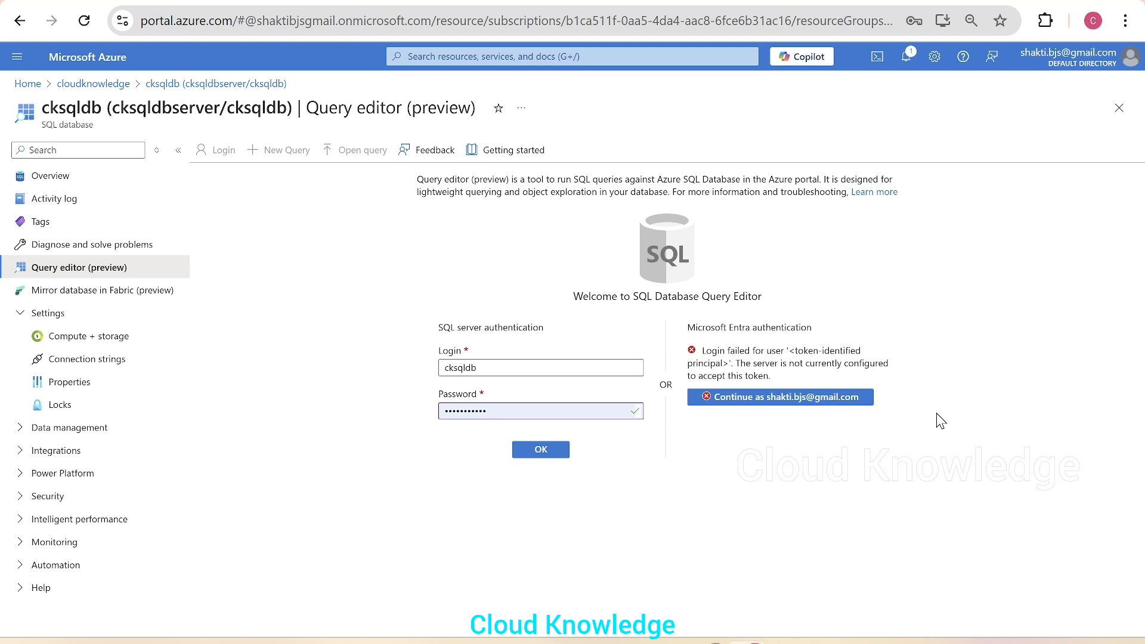
pyautogui.moveTo(686, 290)
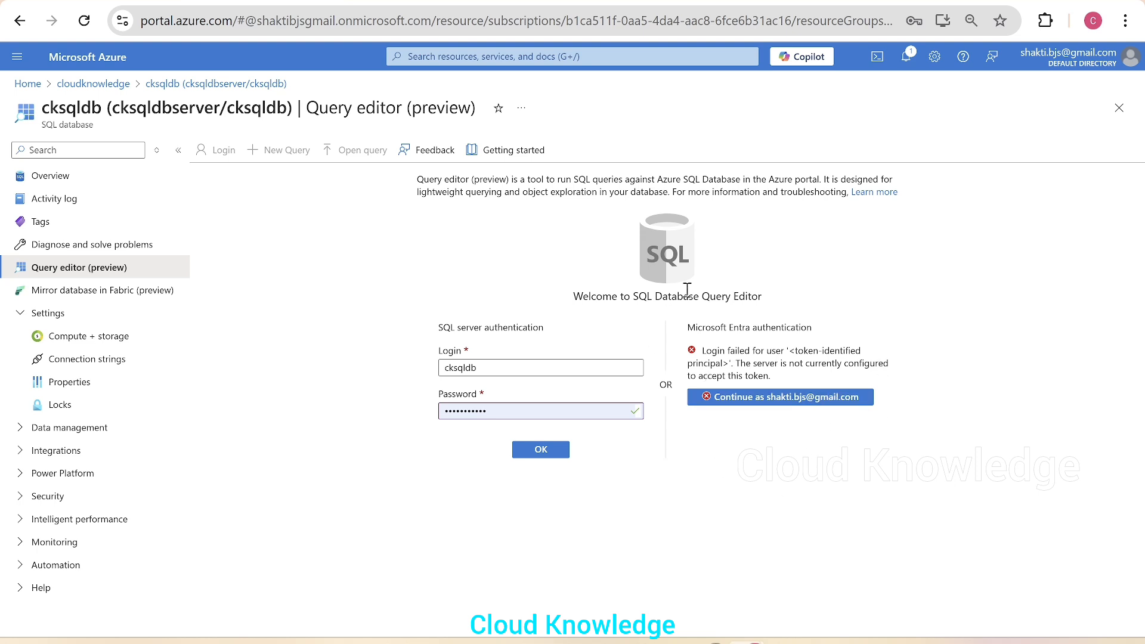
pyautogui.moveTo(667, 321)
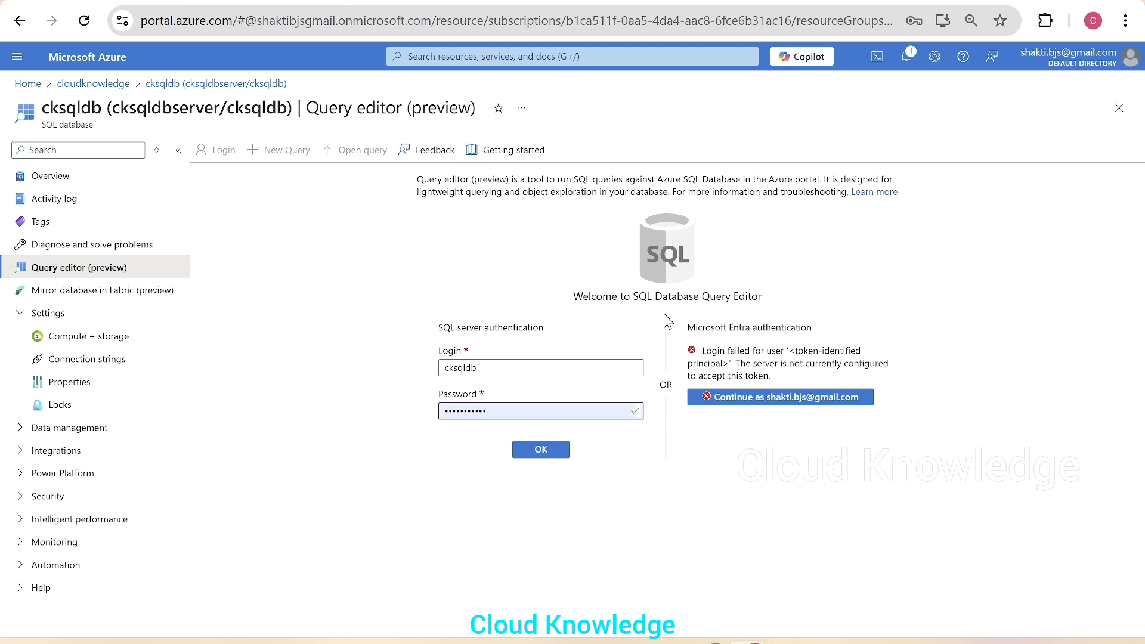
pyautogui.moveTo(639, 203)
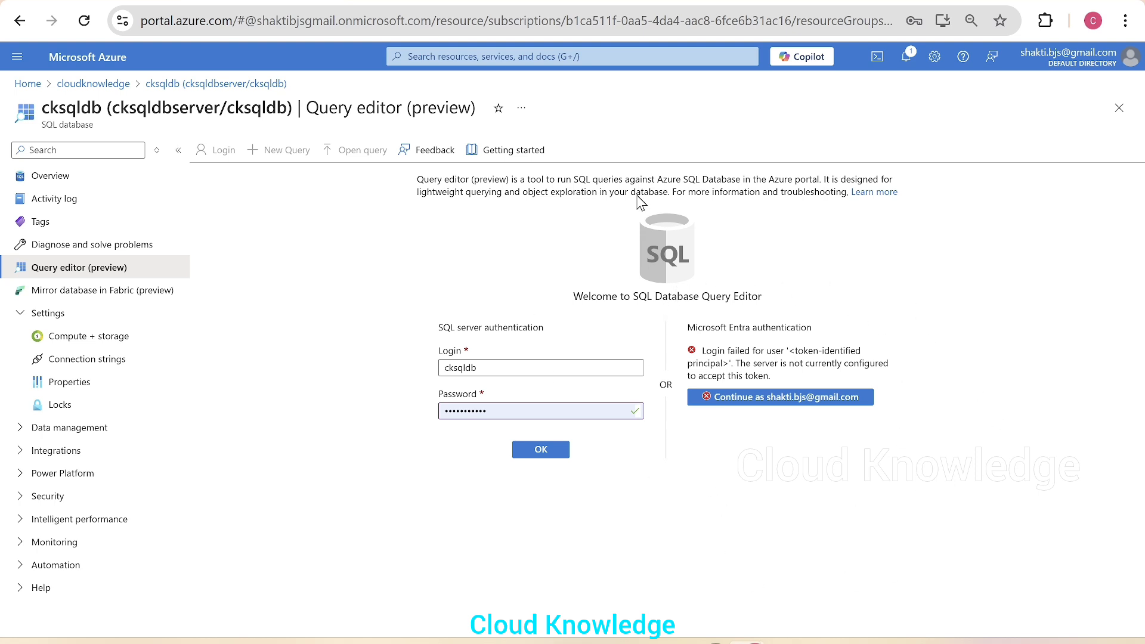
pyautogui.moveTo(909, 471)
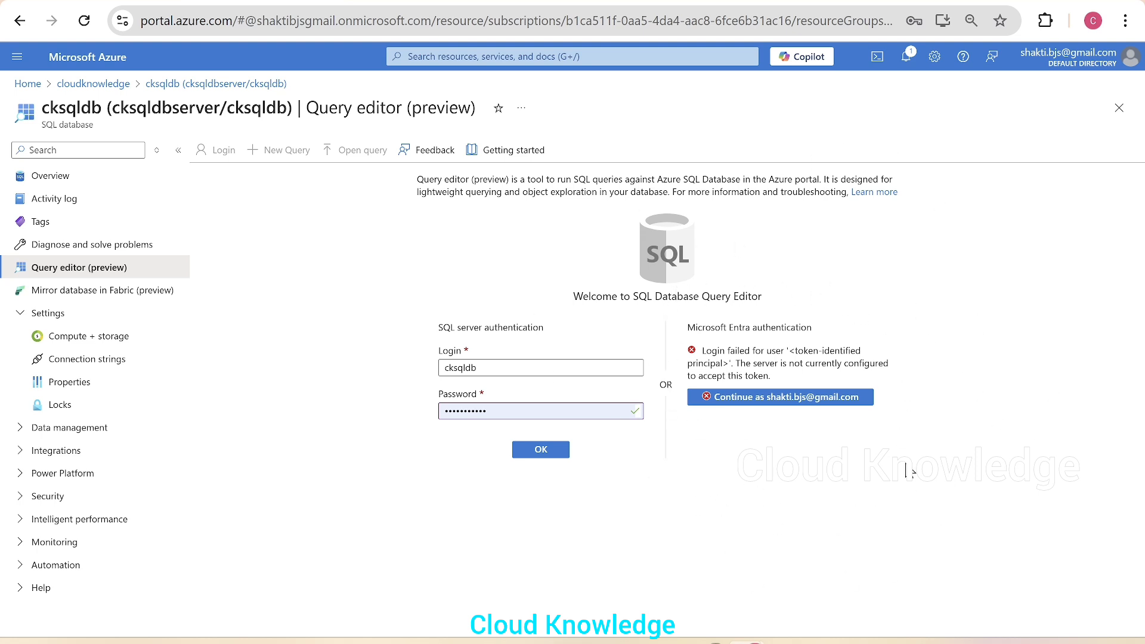
pyautogui.moveTo(925, 371)
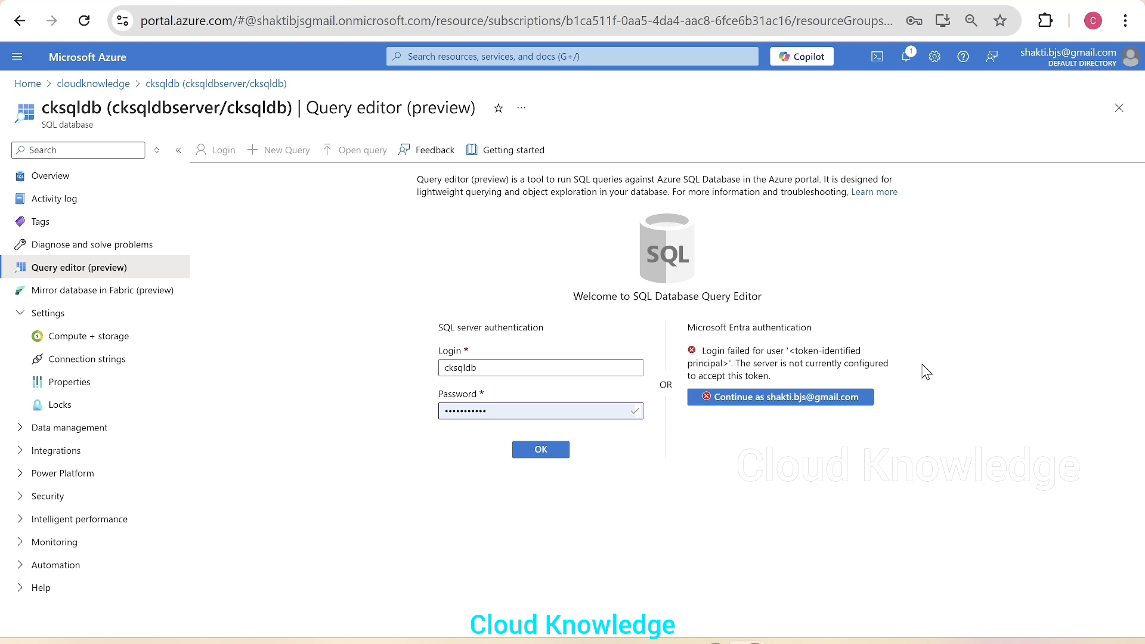
pyautogui.moveTo(908, 579)
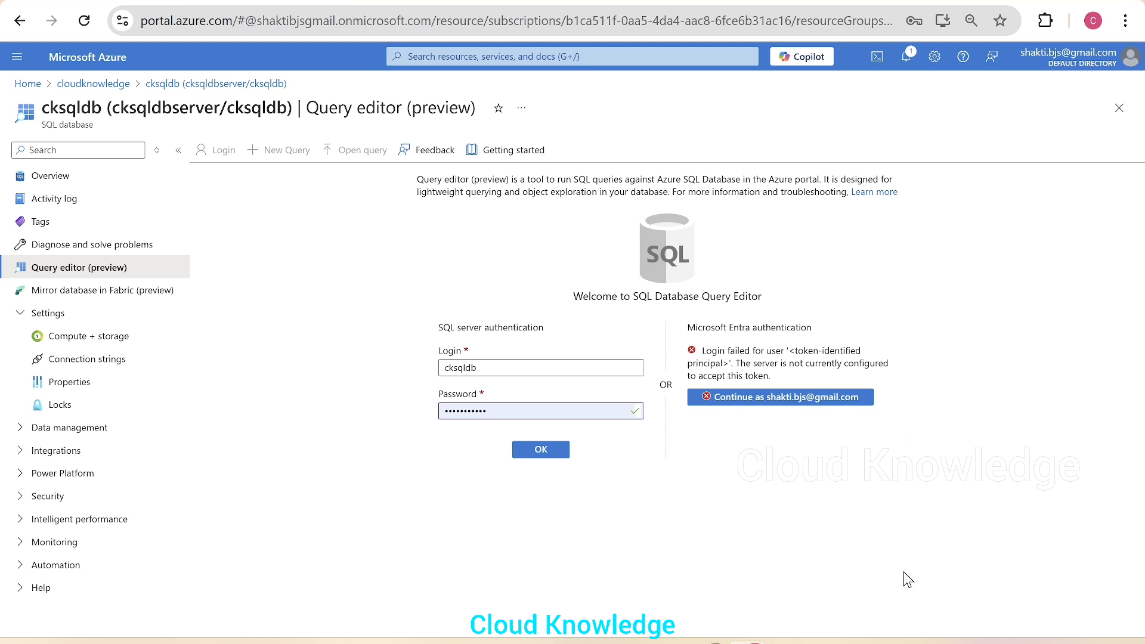
pyautogui.moveTo(686, 367)
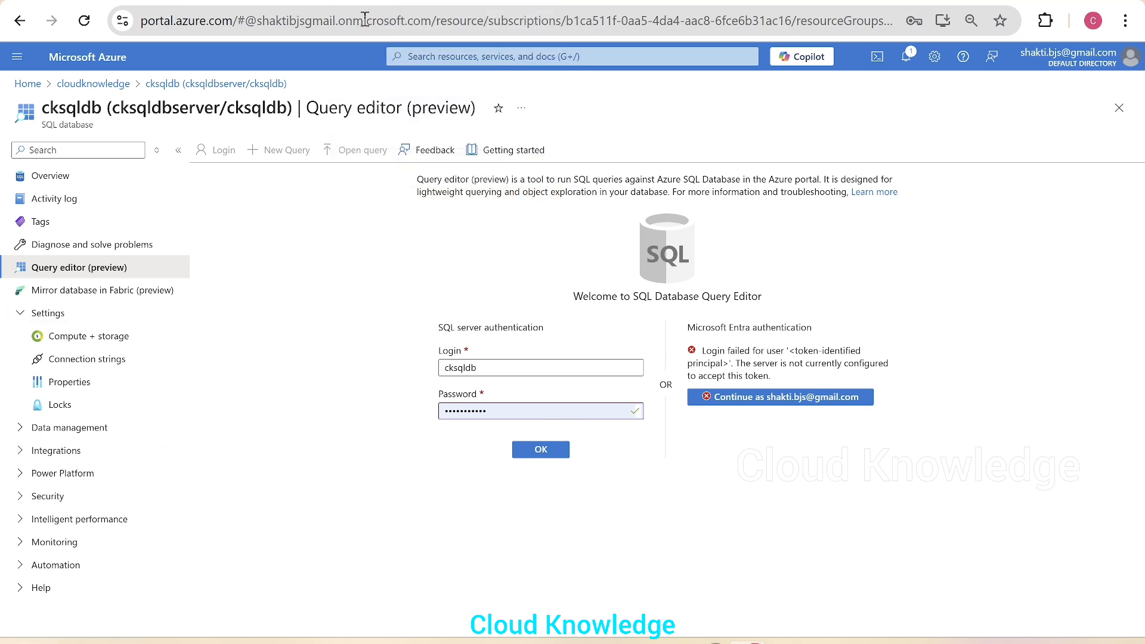
# - Open cksqldbserver's Microsoft Entra ID settings, which show no admin configured
pyautogui.click(175, 84)
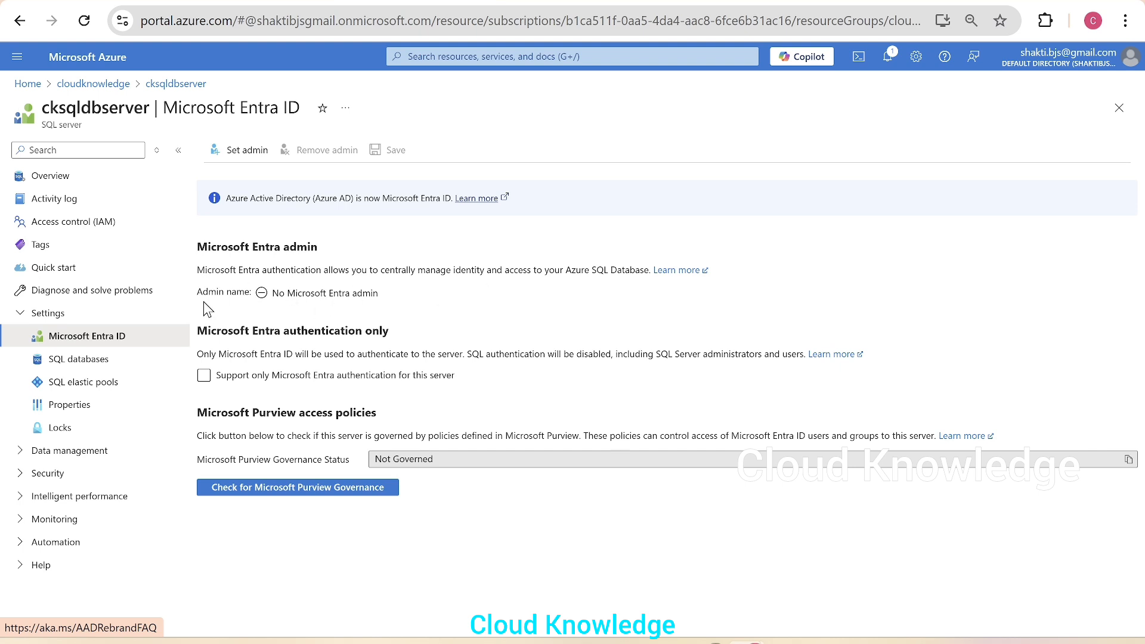
pyautogui.moveTo(402, 302)
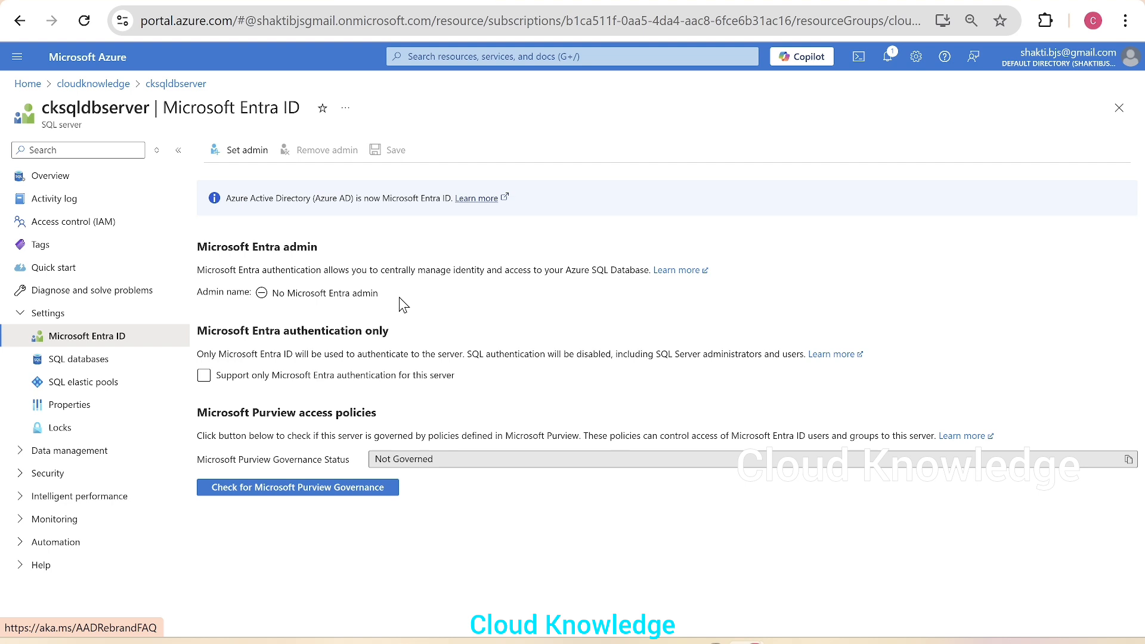
pyautogui.moveTo(328, 241)
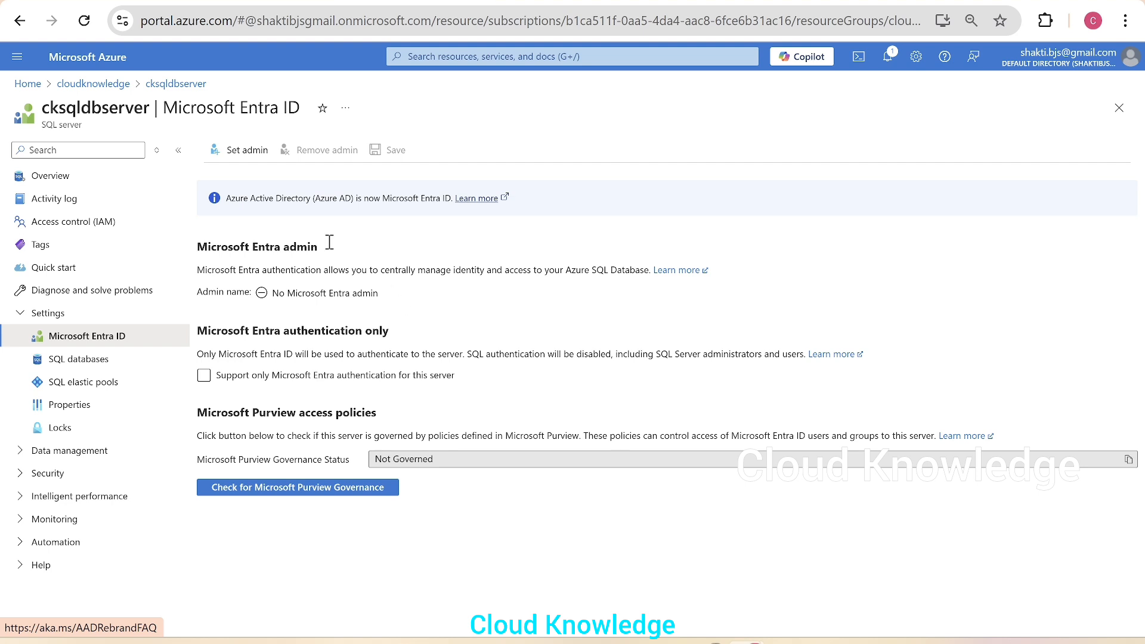
pyautogui.moveTo(246, 150)
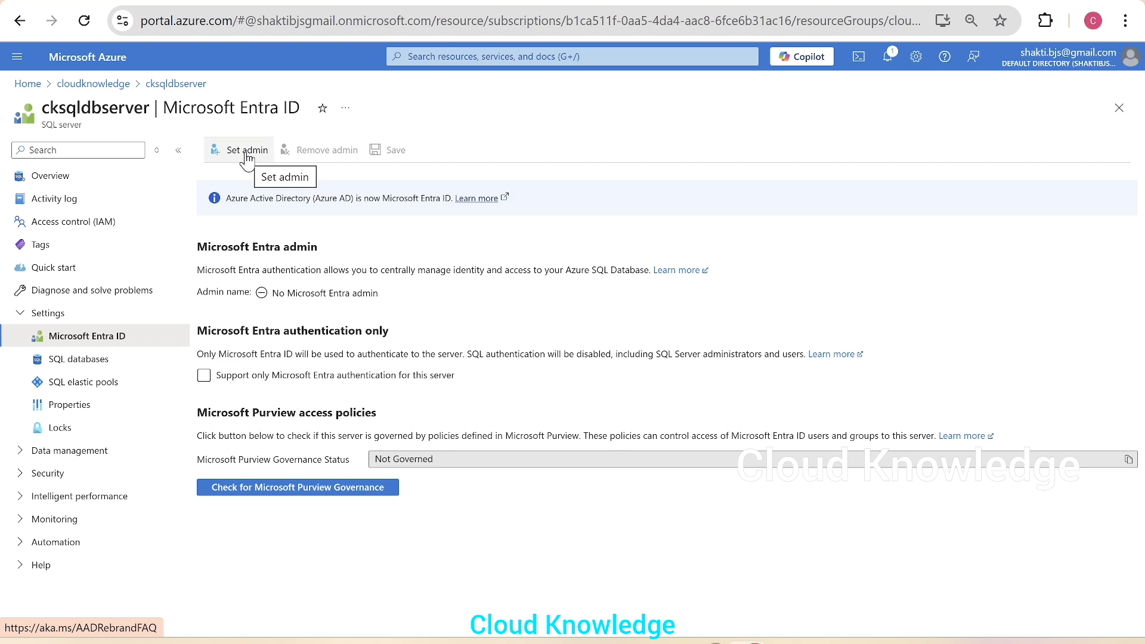
# - Choose the single directory user as cksqldbserver's Entra admin and save the setting
pyautogui.click(246, 149)
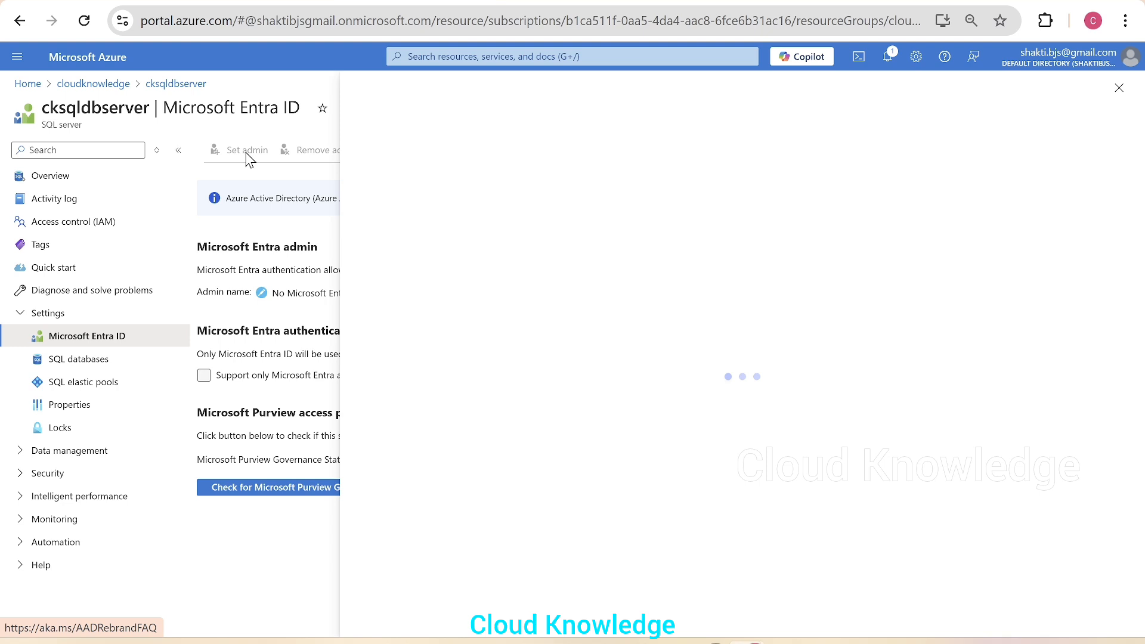
pyautogui.click(246, 150)
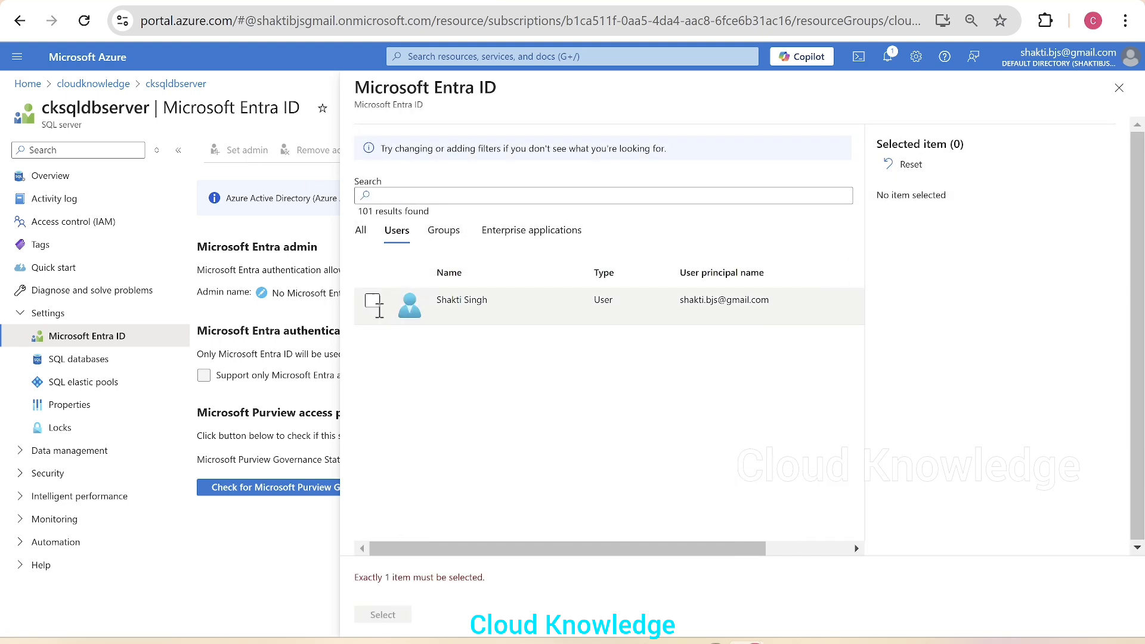
pyautogui.click(373, 300)
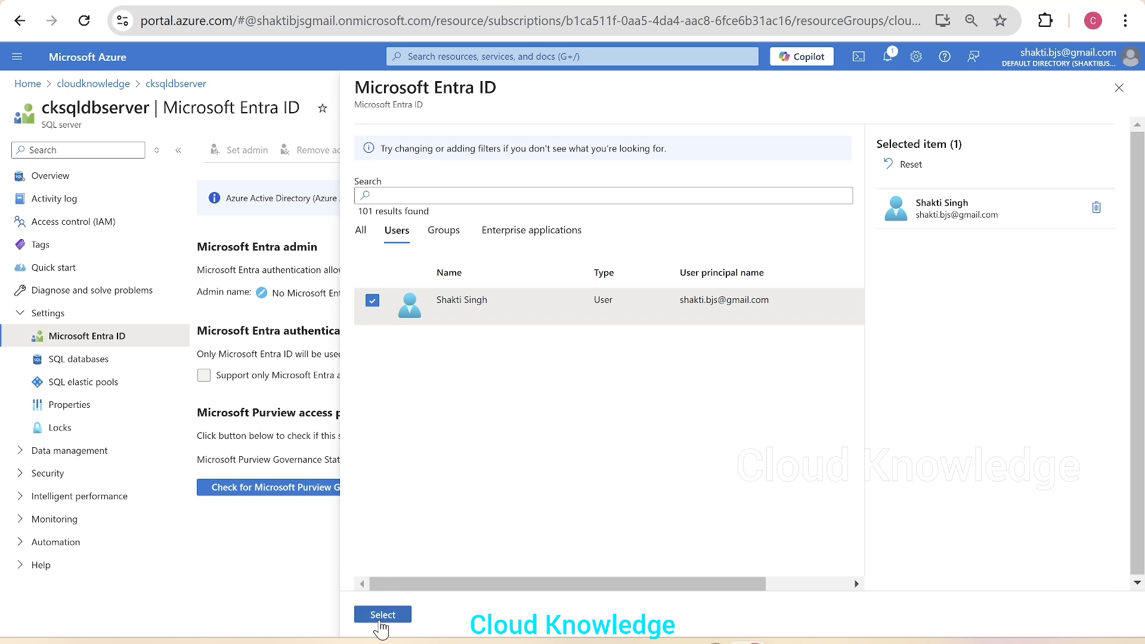
pyautogui.click(382, 615)
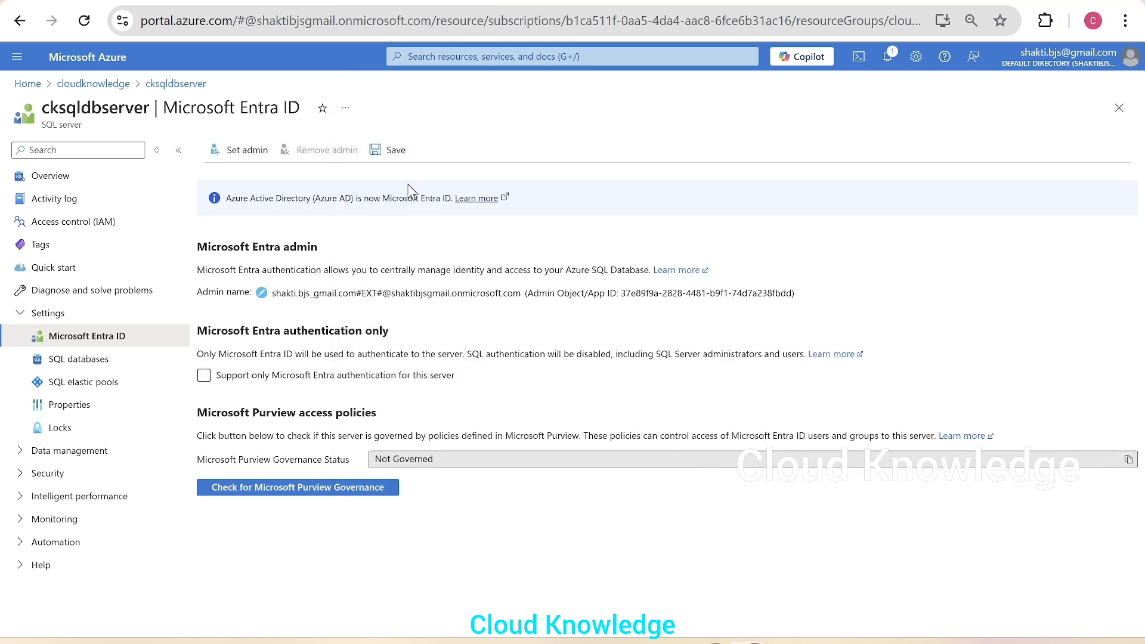
pyautogui.moveTo(395, 150)
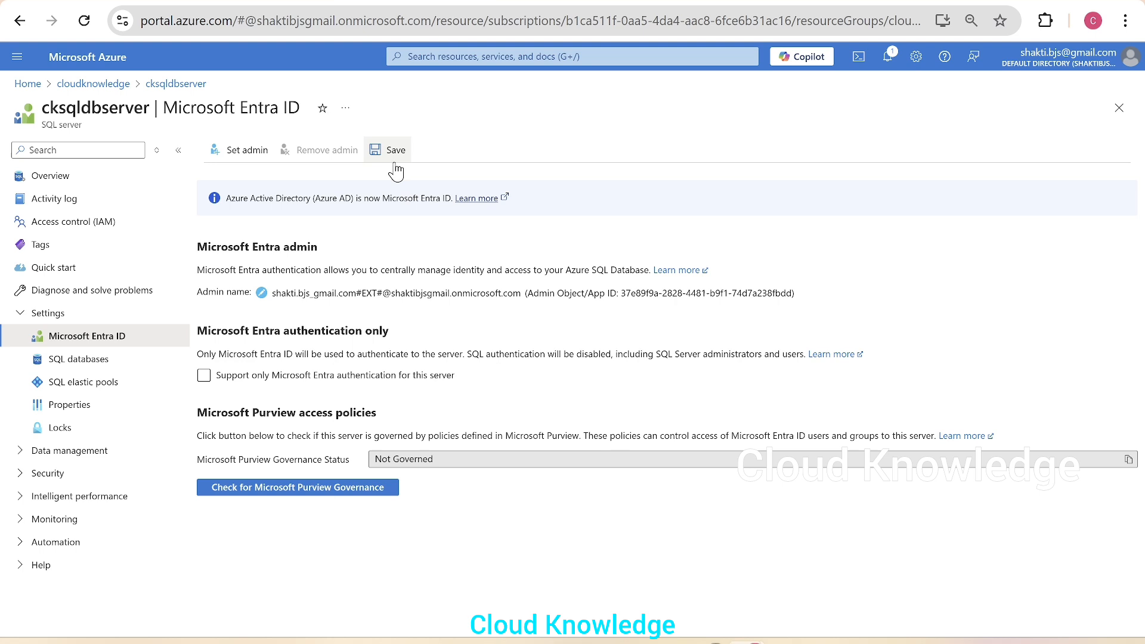
pyautogui.click(388, 150)
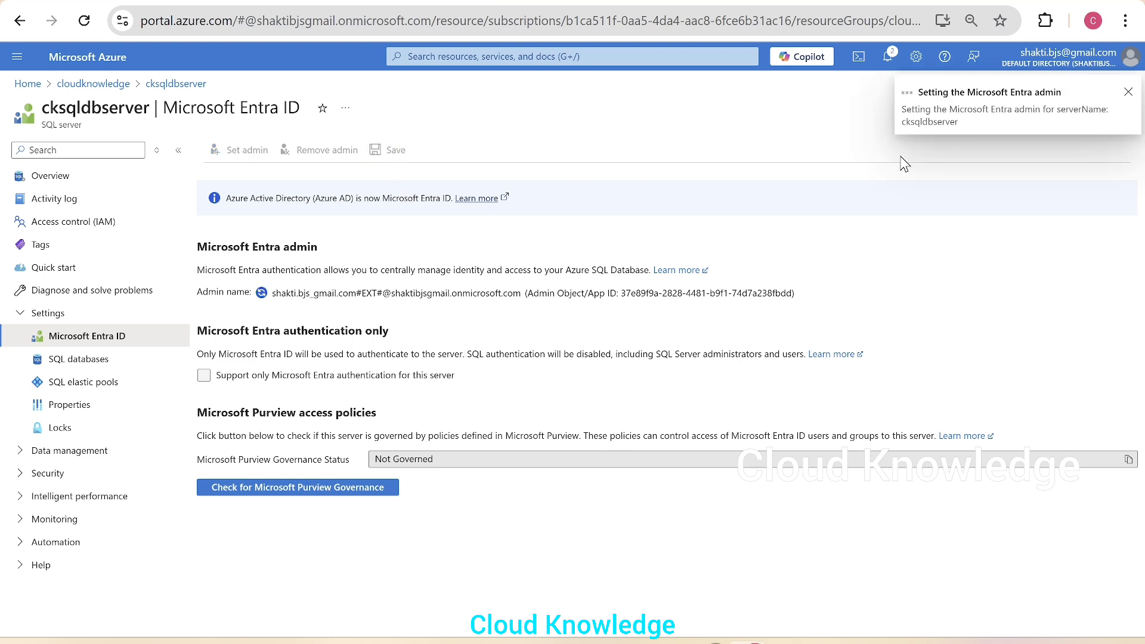
pyautogui.moveTo(886, 111)
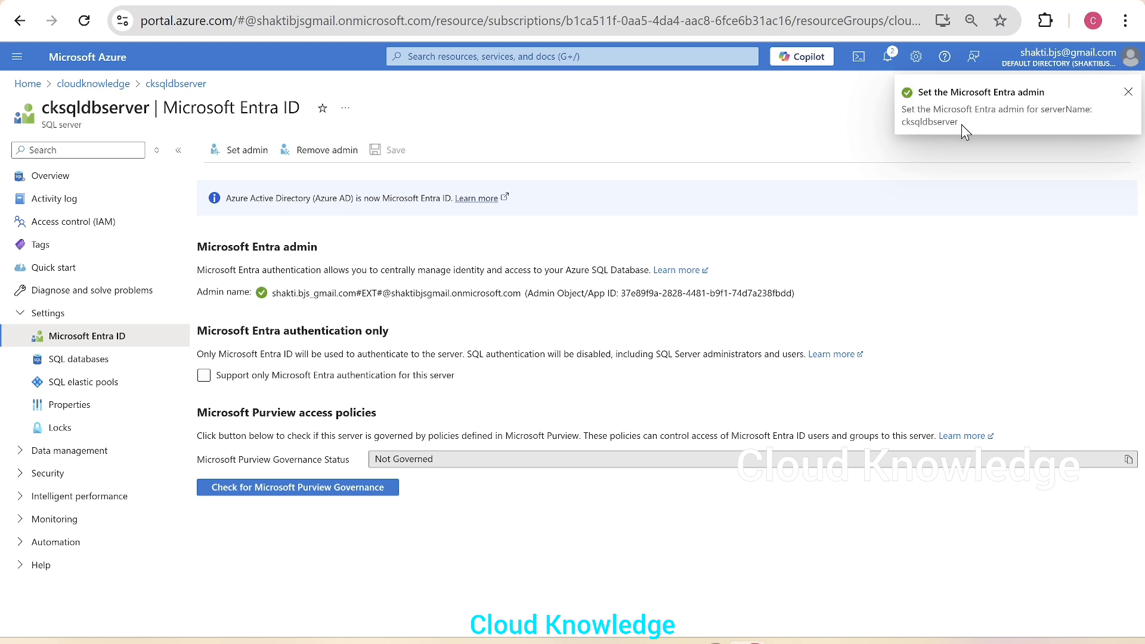
pyautogui.moveTo(1129, 102)
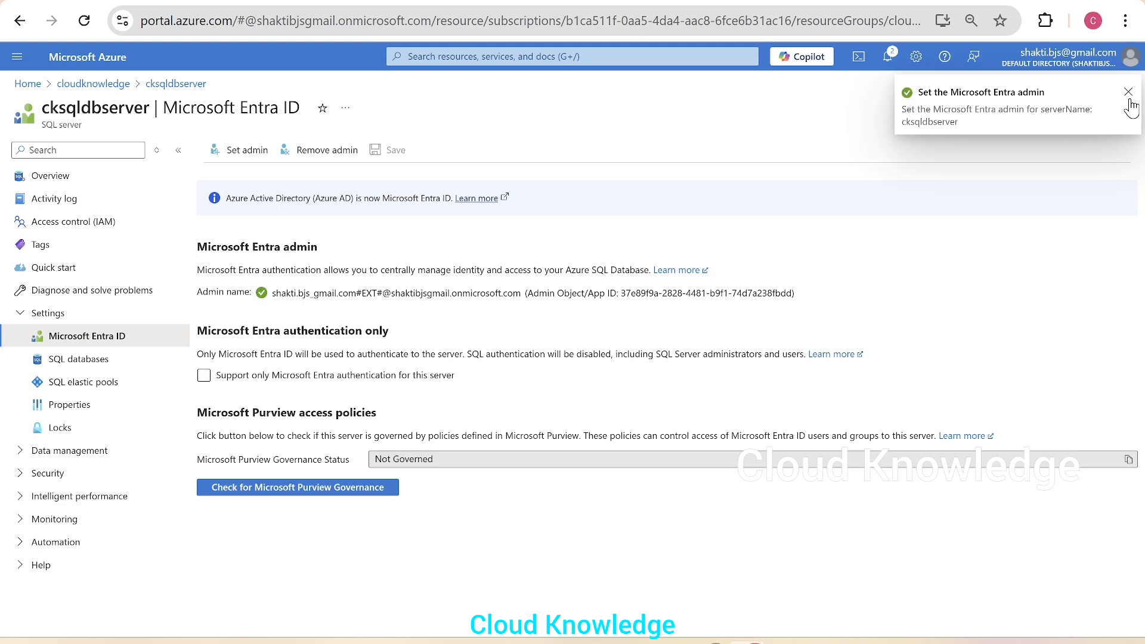
# - Dismiss the success notification and sign in to cksqldb Query editor with the Entra account
pyautogui.click(1128, 91)
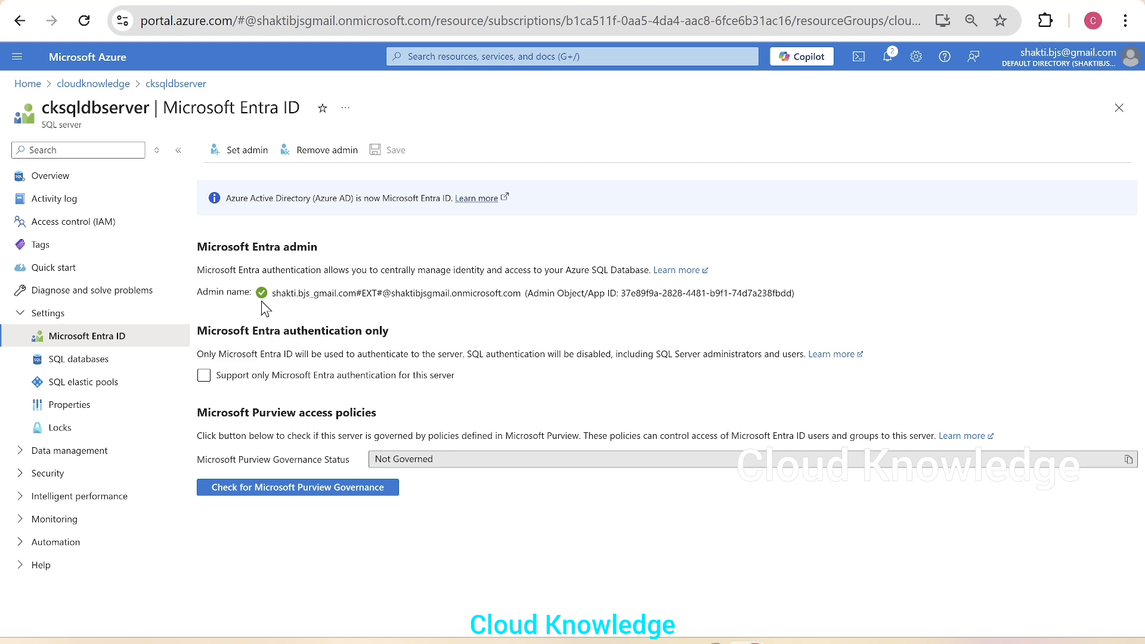
pyautogui.moveTo(366, 276)
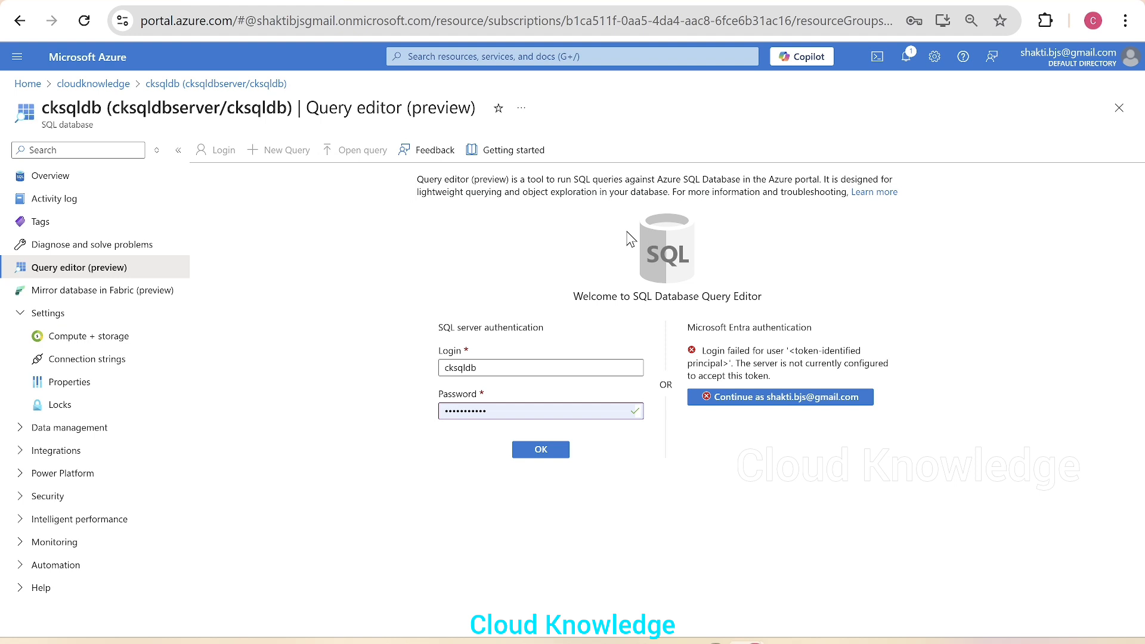
pyautogui.moveTo(743, 423)
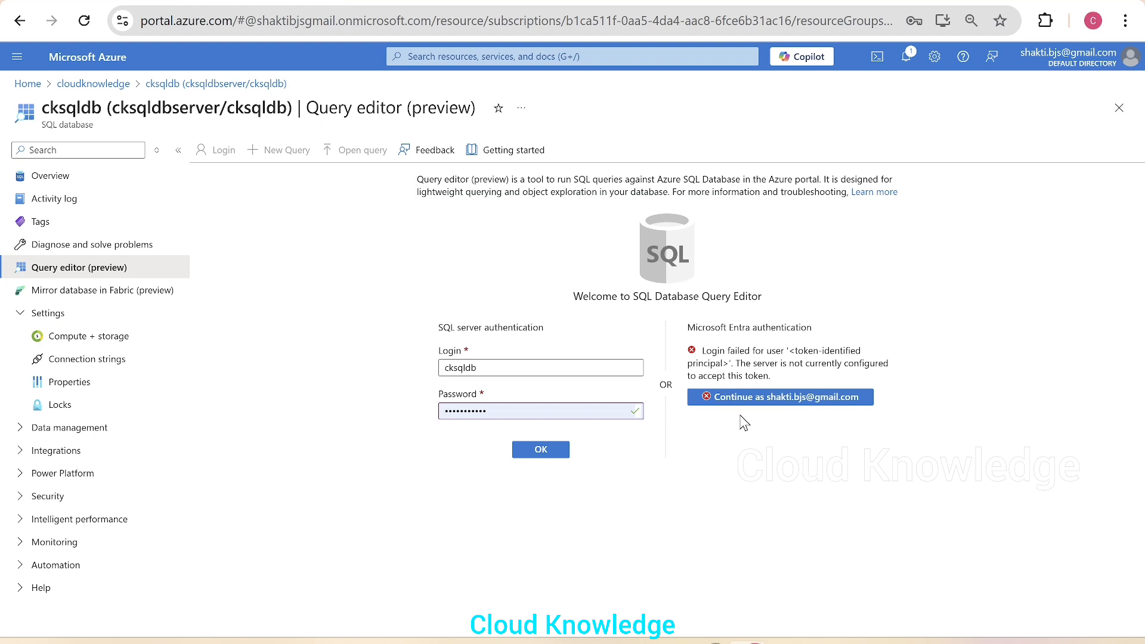
pyautogui.moveTo(747, 400)
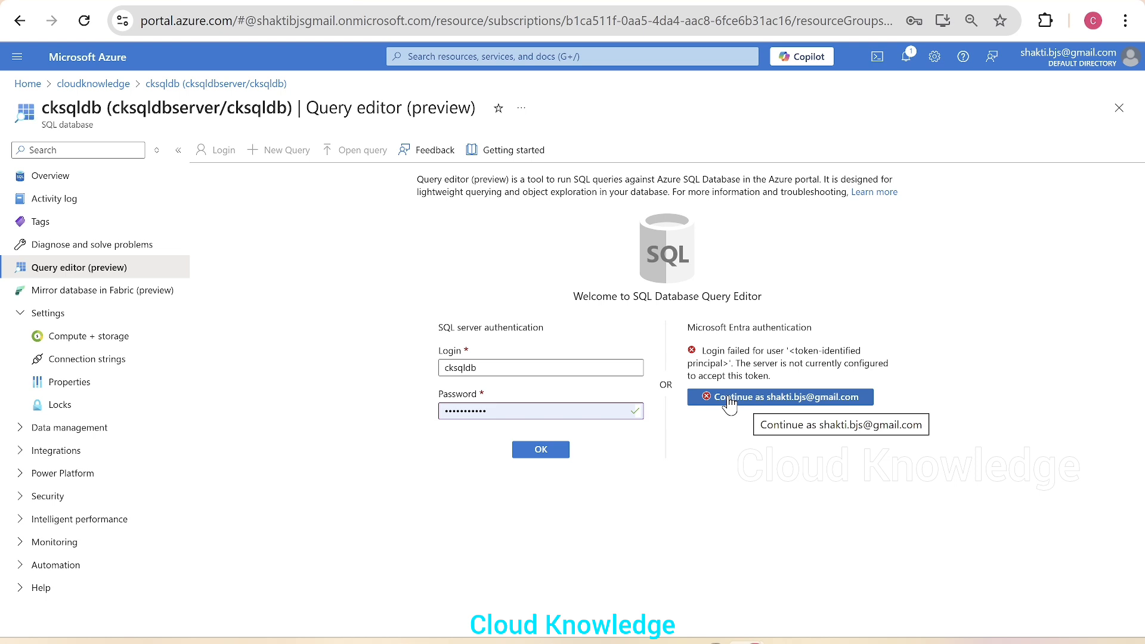
pyautogui.click(780, 397)
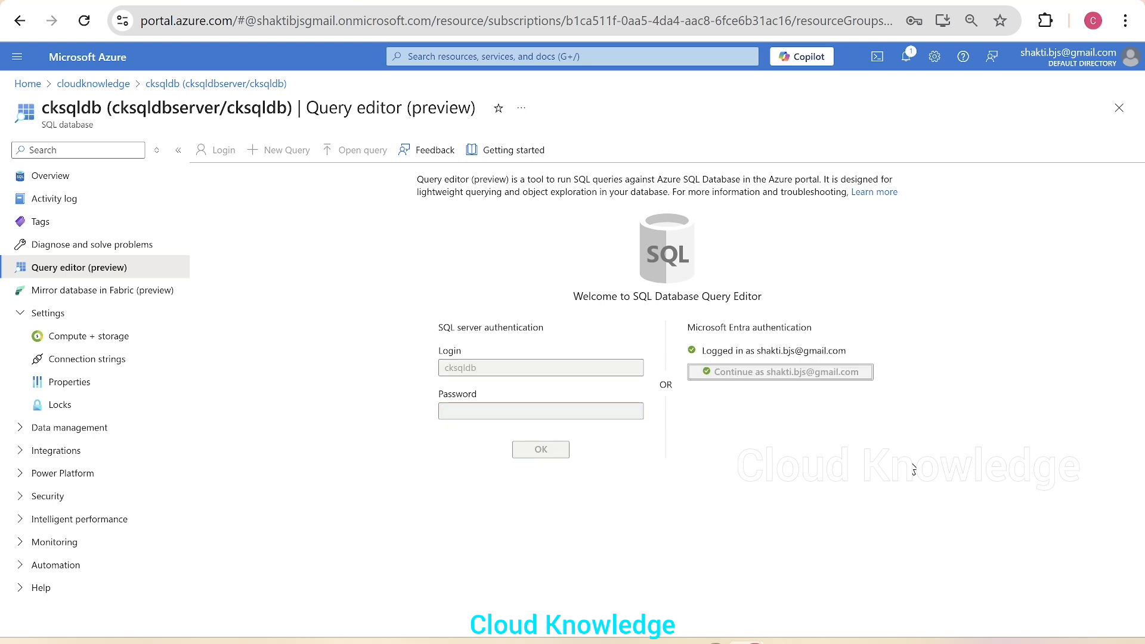
pyautogui.click(780, 371)
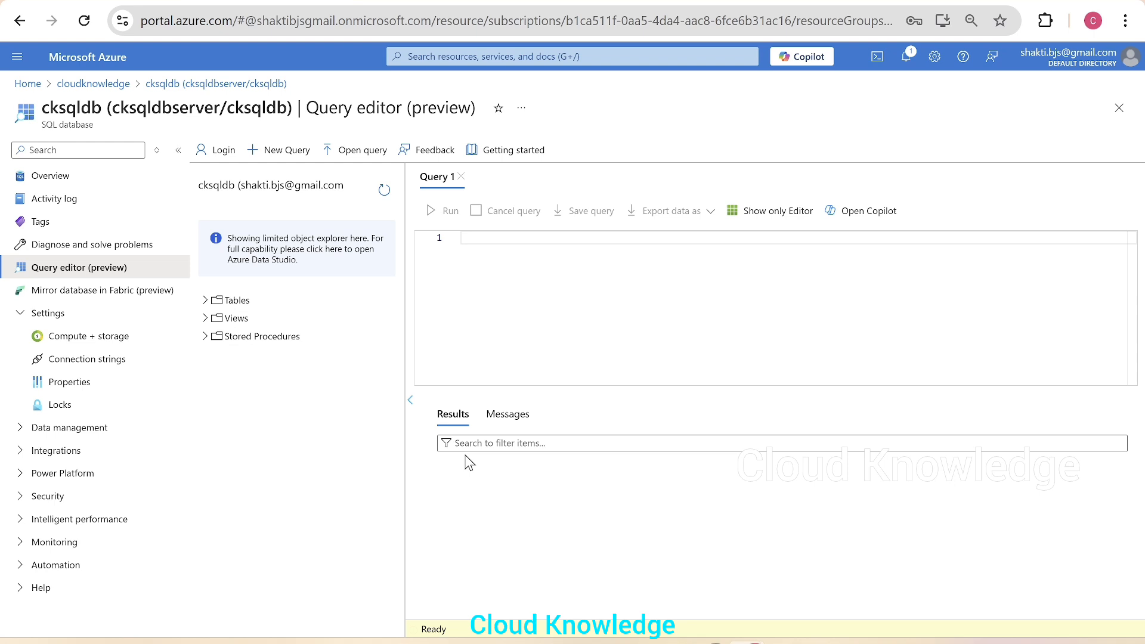
pyautogui.moveTo(511, 150)
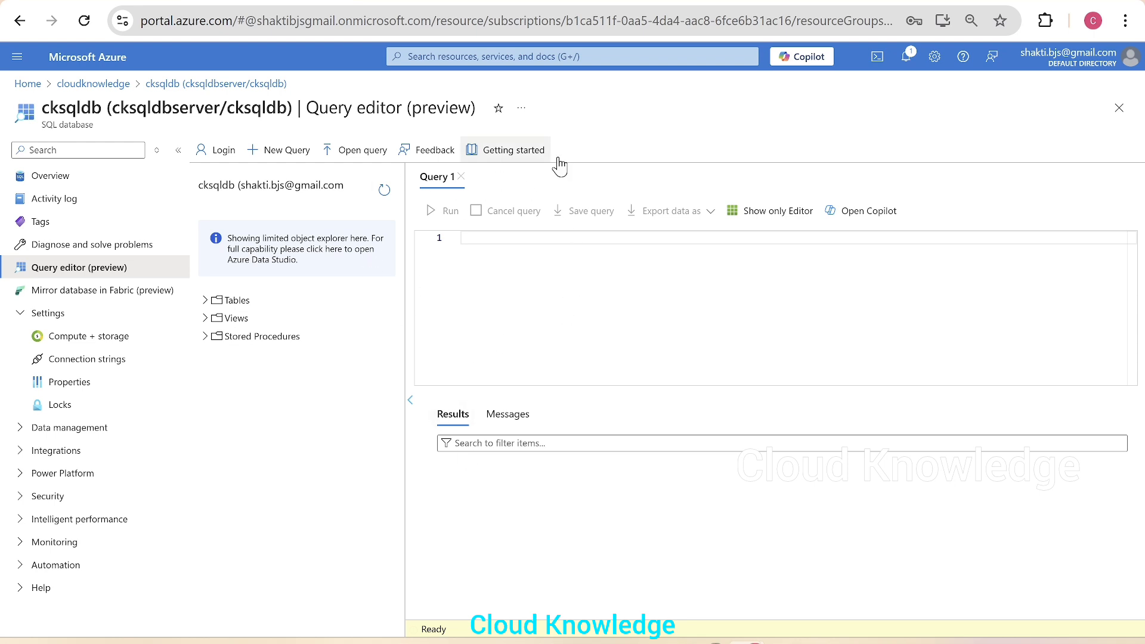
pyautogui.moveTo(654, 456)
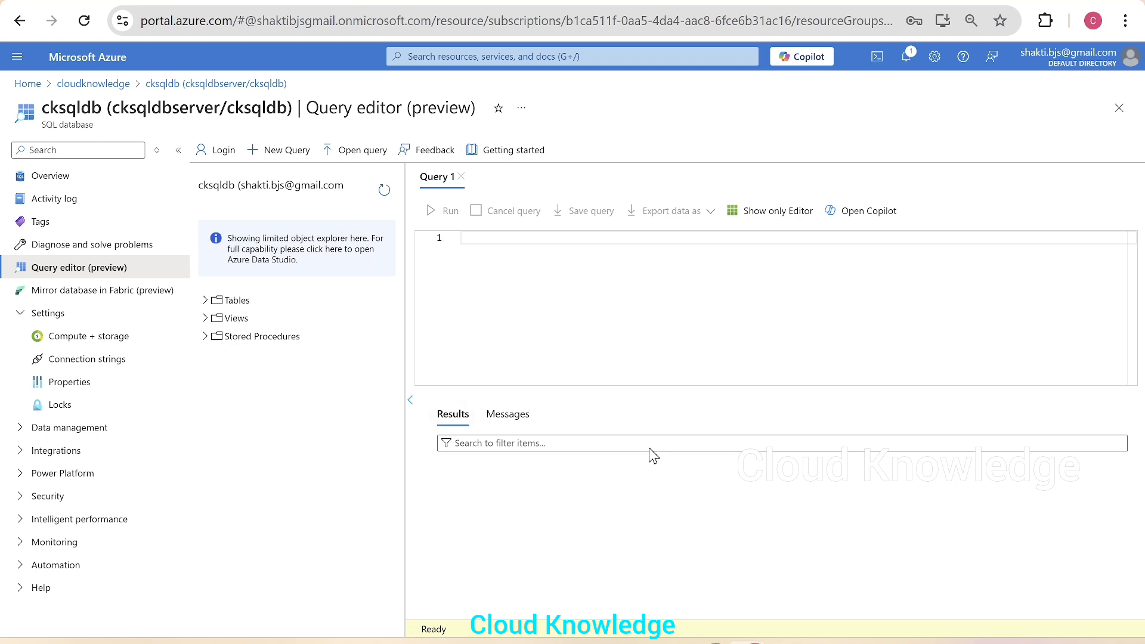
# - Enable 'Support only Microsoft Entra authentication for this server' and confirm disabling SQL authentication
pyautogui.click(176, 84)
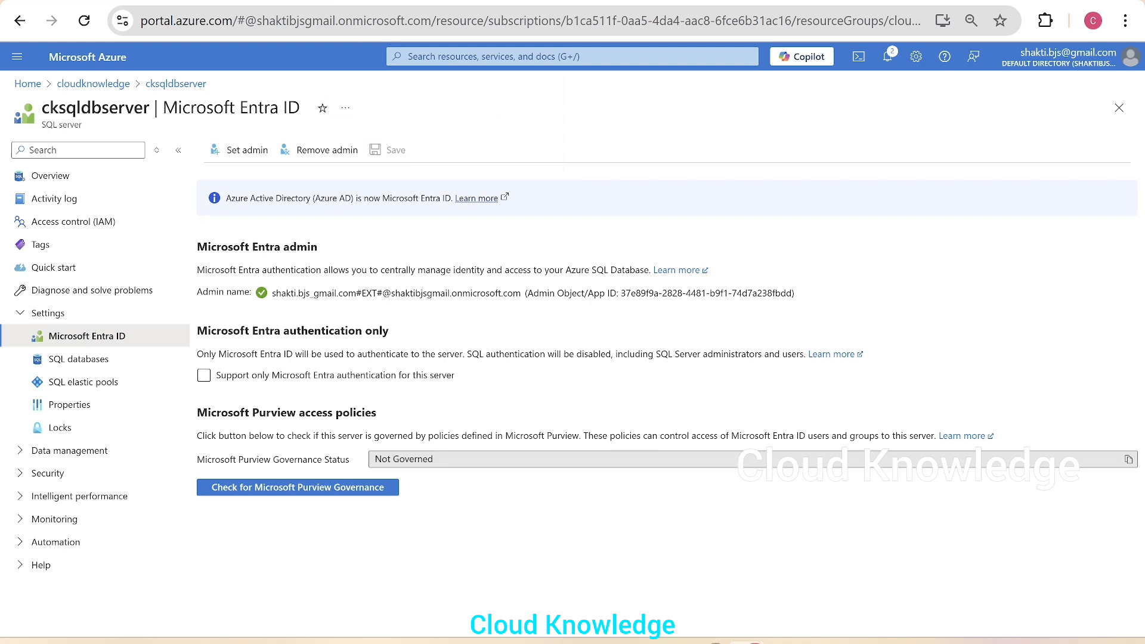
pyautogui.moveTo(93, 84)
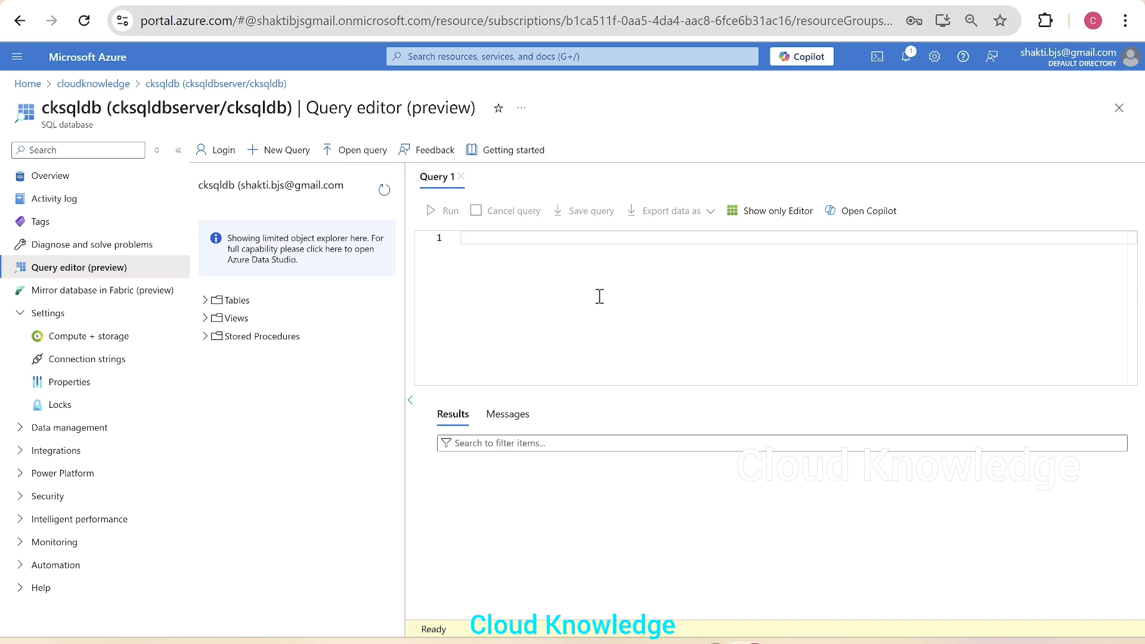
pyautogui.moveTo(856, 274)
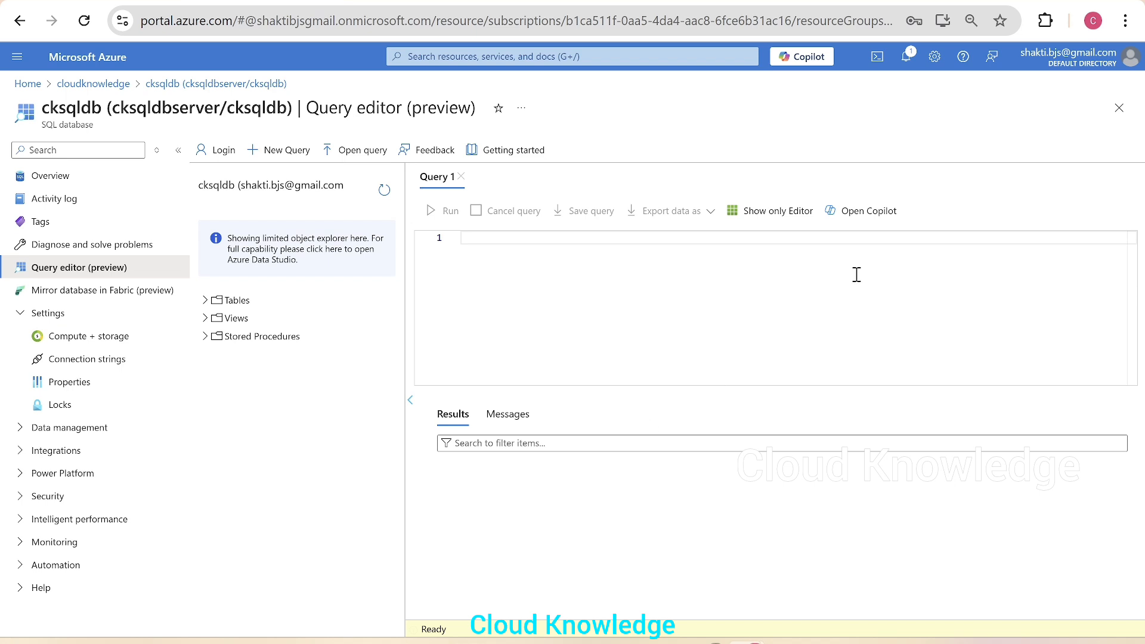
pyautogui.moveTo(892, 241)
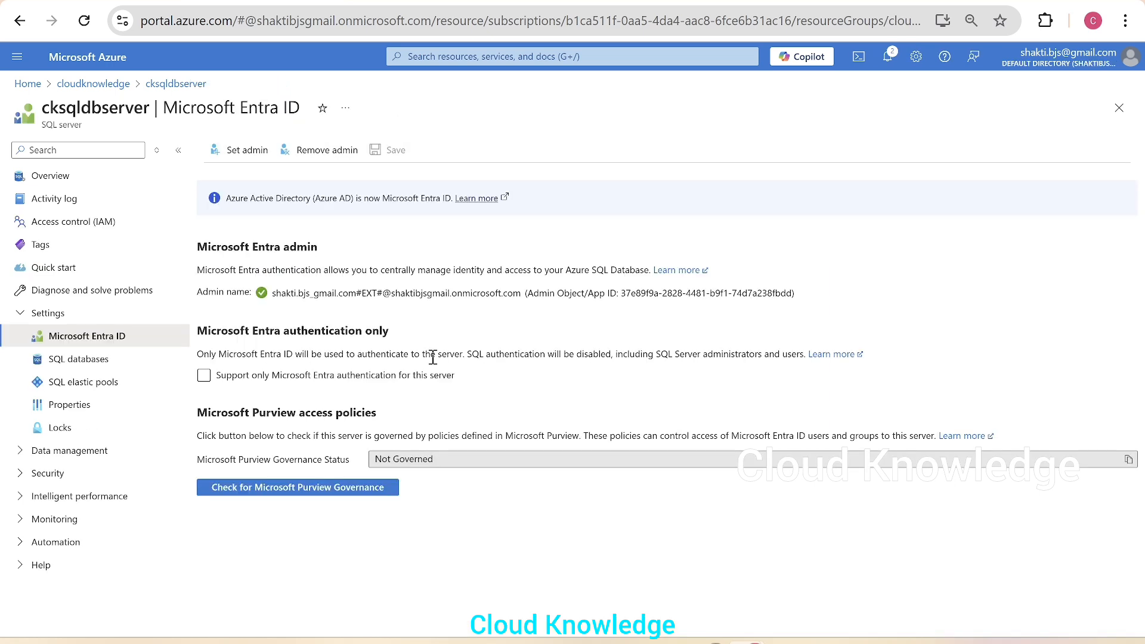
pyautogui.moveTo(426, 437)
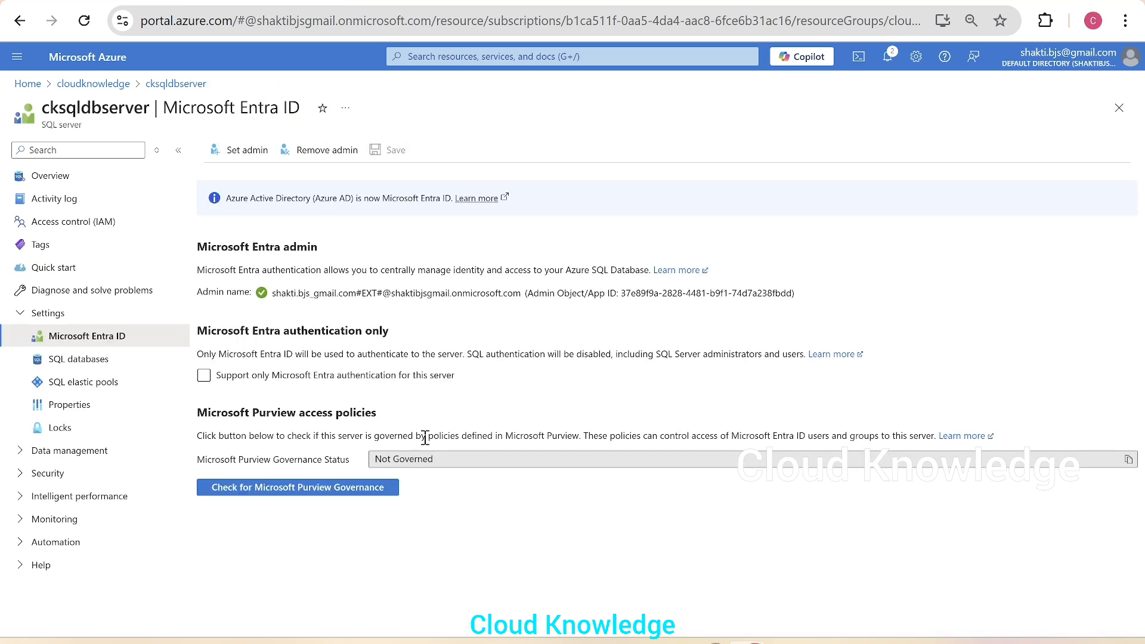
pyautogui.moveTo(219, 349)
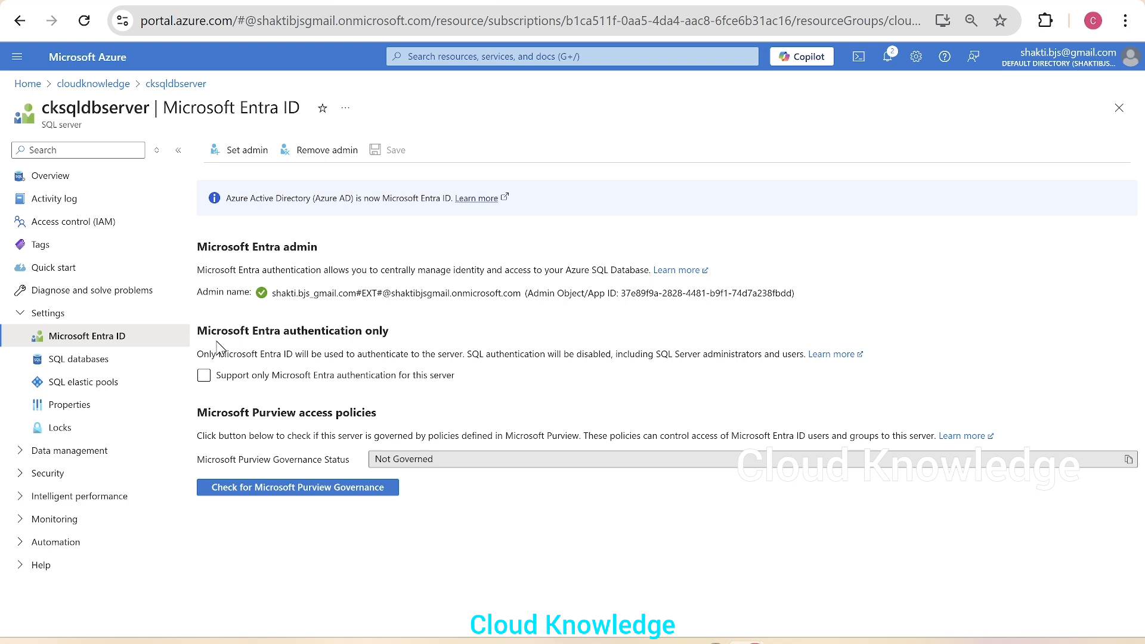
pyautogui.moveTo(412, 353)
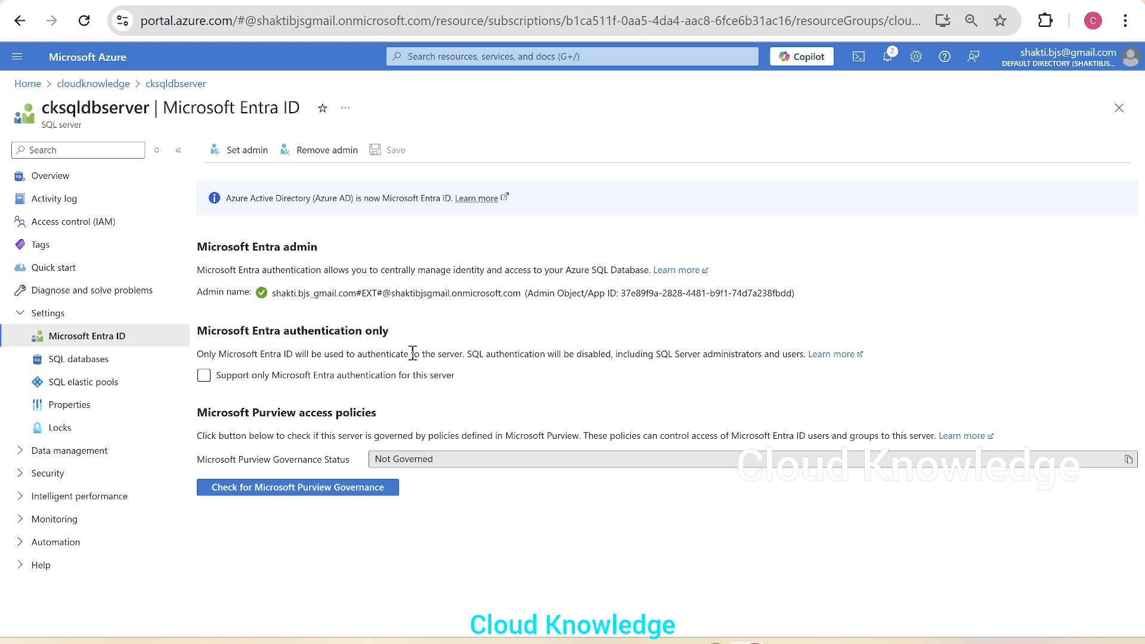
pyautogui.click(204, 375)
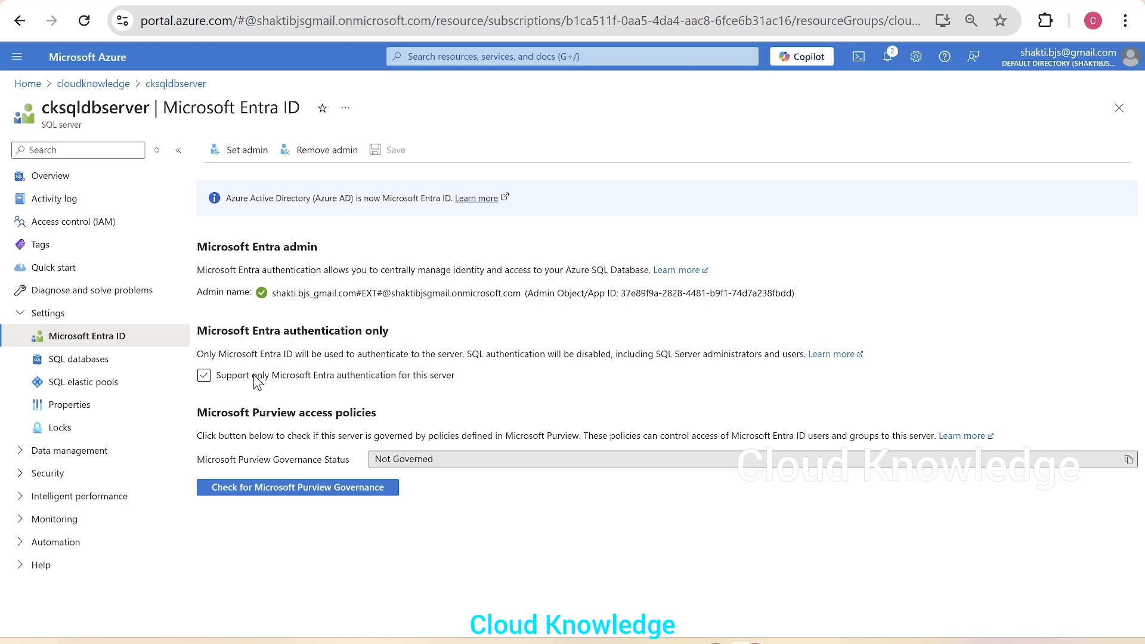
pyautogui.click(204, 375)
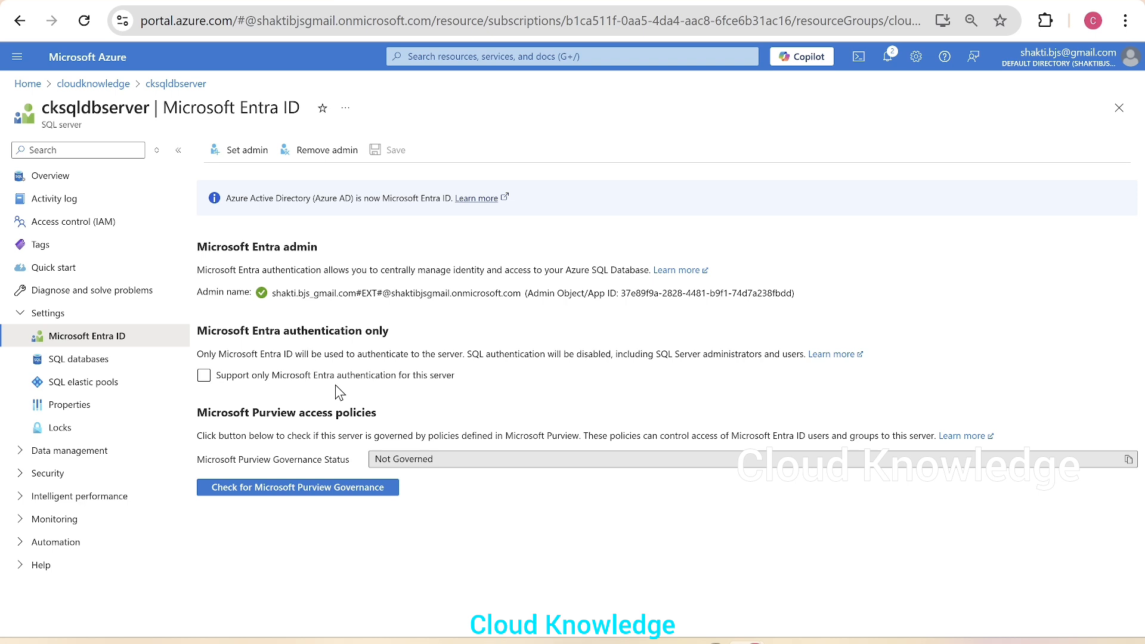
pyautogui.click(204, 375)
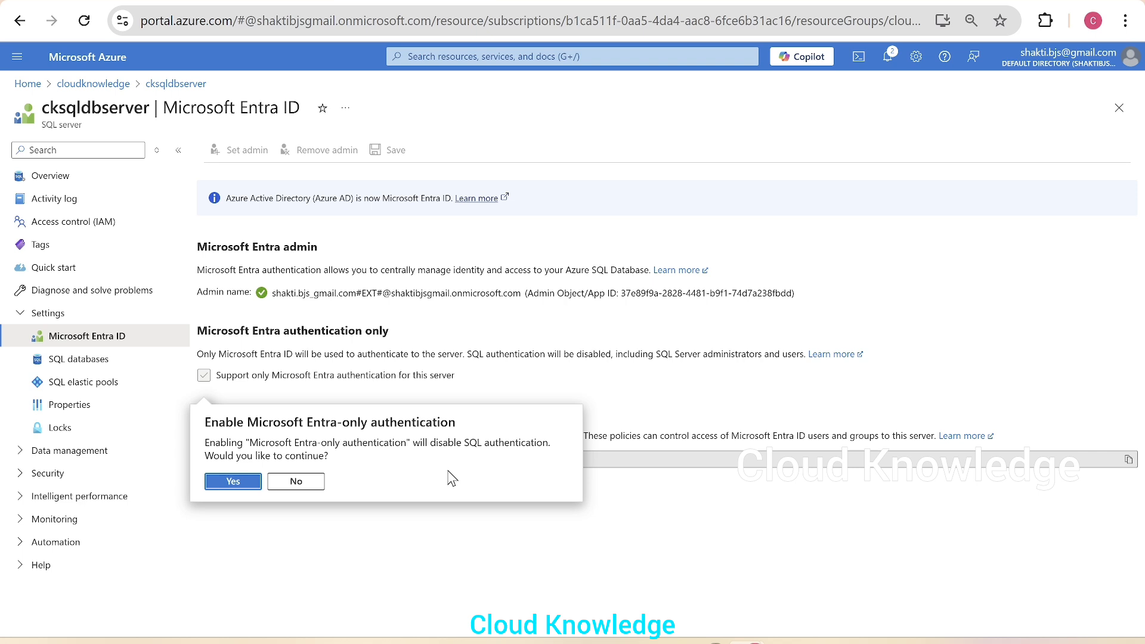
pyautogui.moveTo(509, 469)
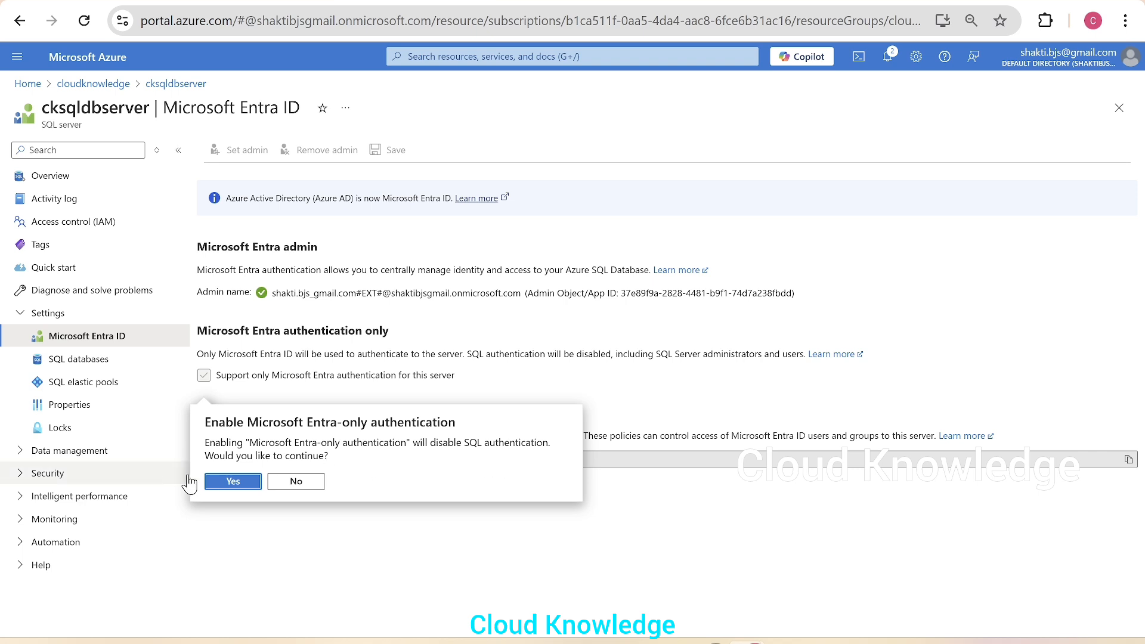
pyautogui.click(232, 481)
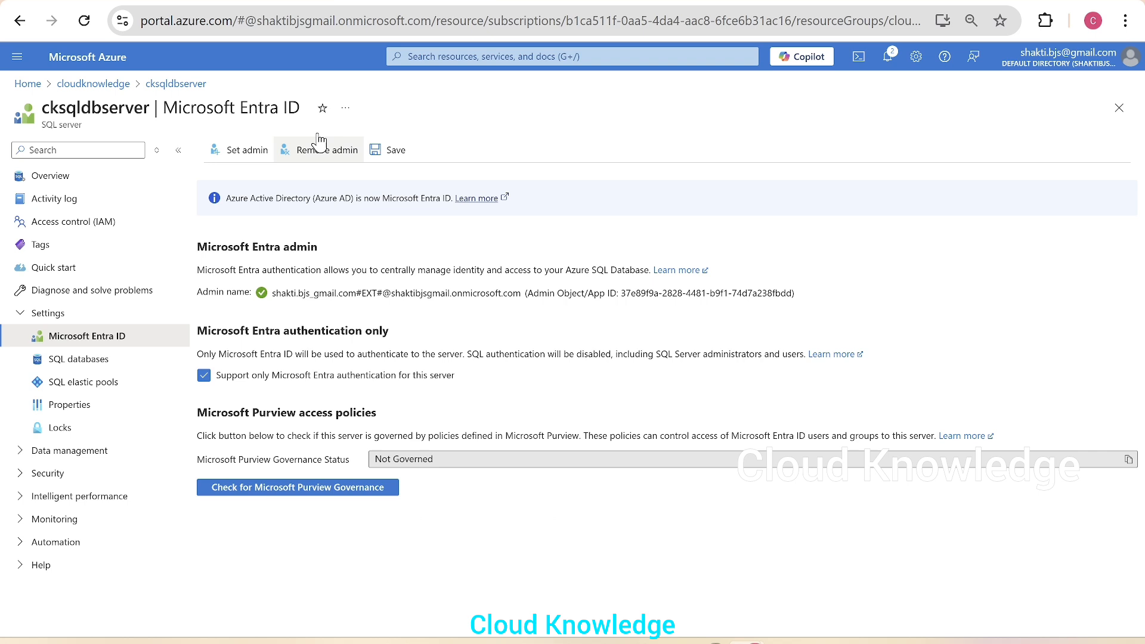
pyautogui.moveTo(391, 150)
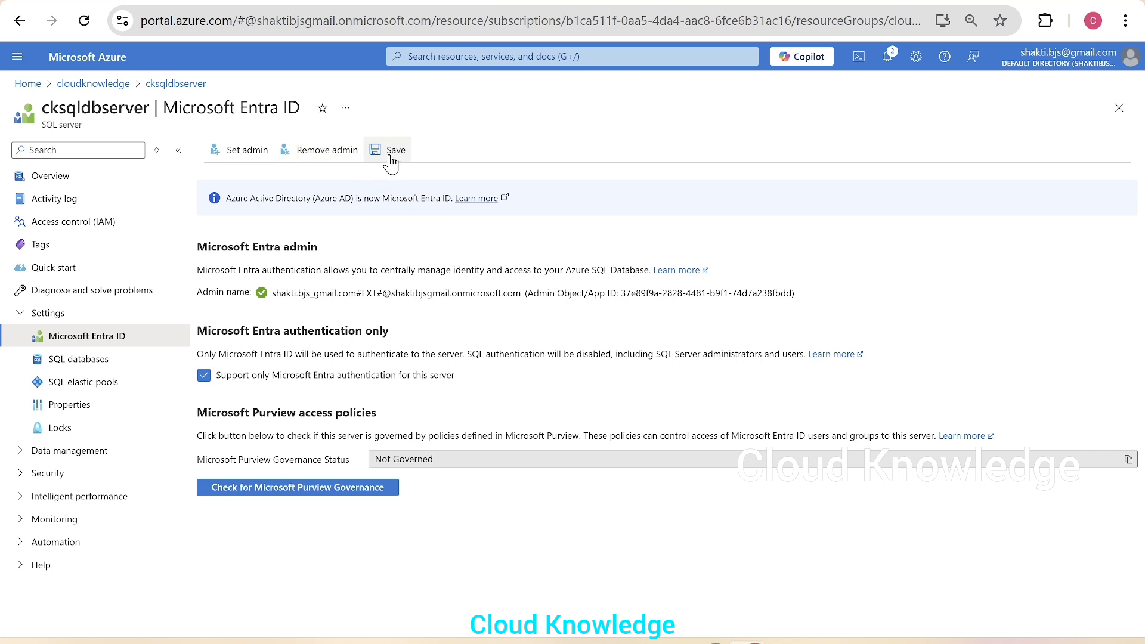
# - Save Entra-only authentication and reopen the cksqldb Query editor, discarding unsaved edits
pyautogui.click(387, 149)
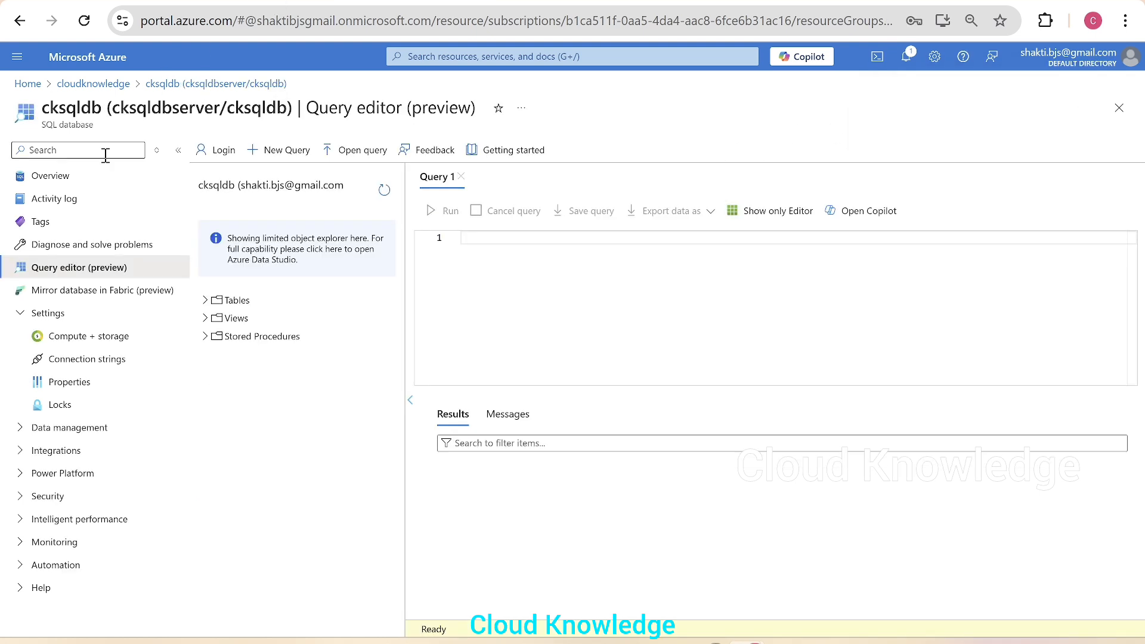
pyautogui.click(51, 175)
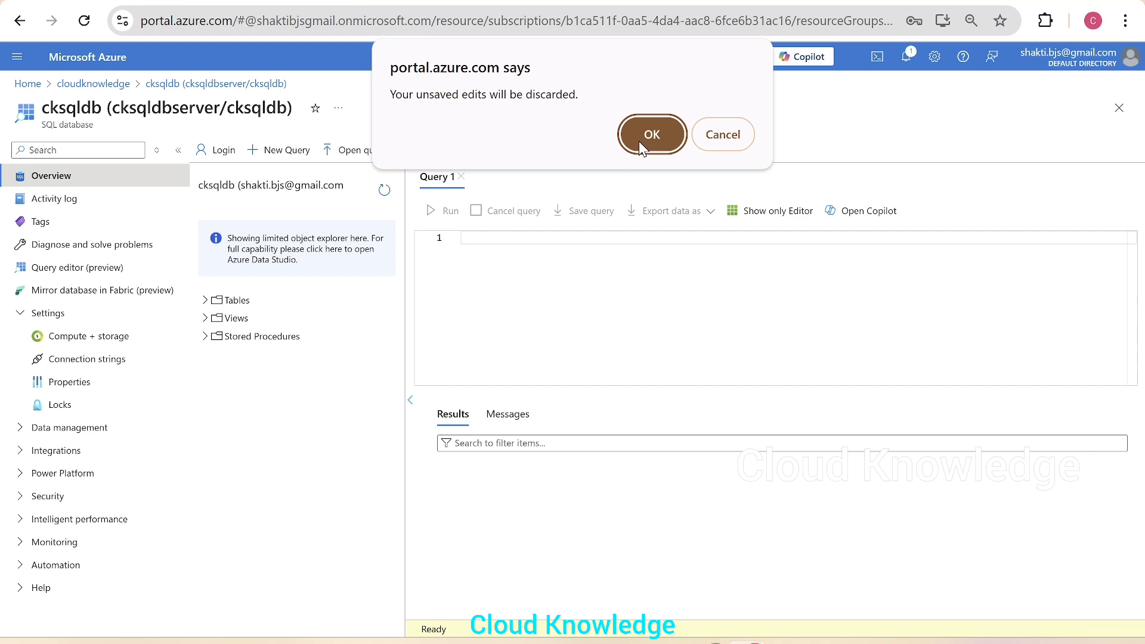
pyautogui.click(650, 134)
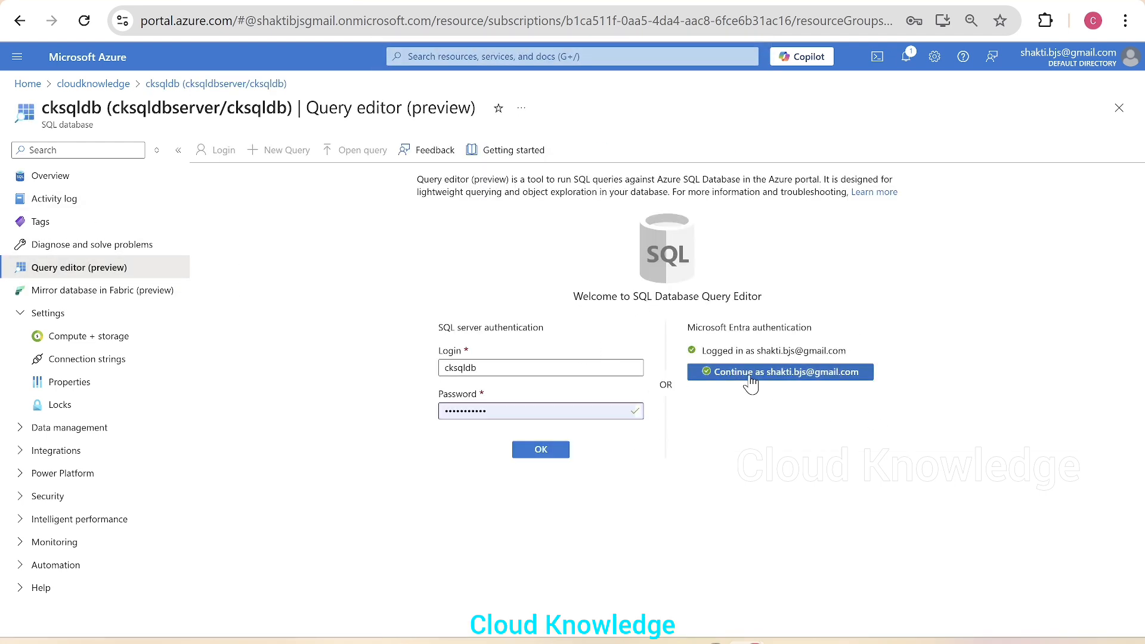
pyautogui.moveTo(756, 365)
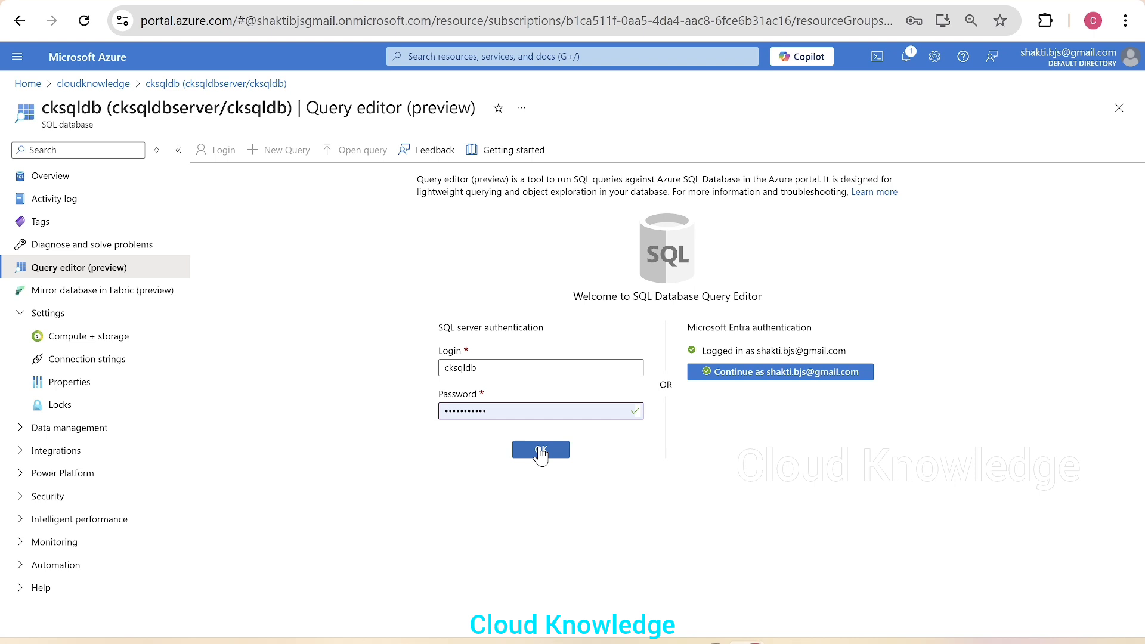
# - Attempt a SQL authentication login to cksqldb and see it rejected
pyautogui.click(540, 450)
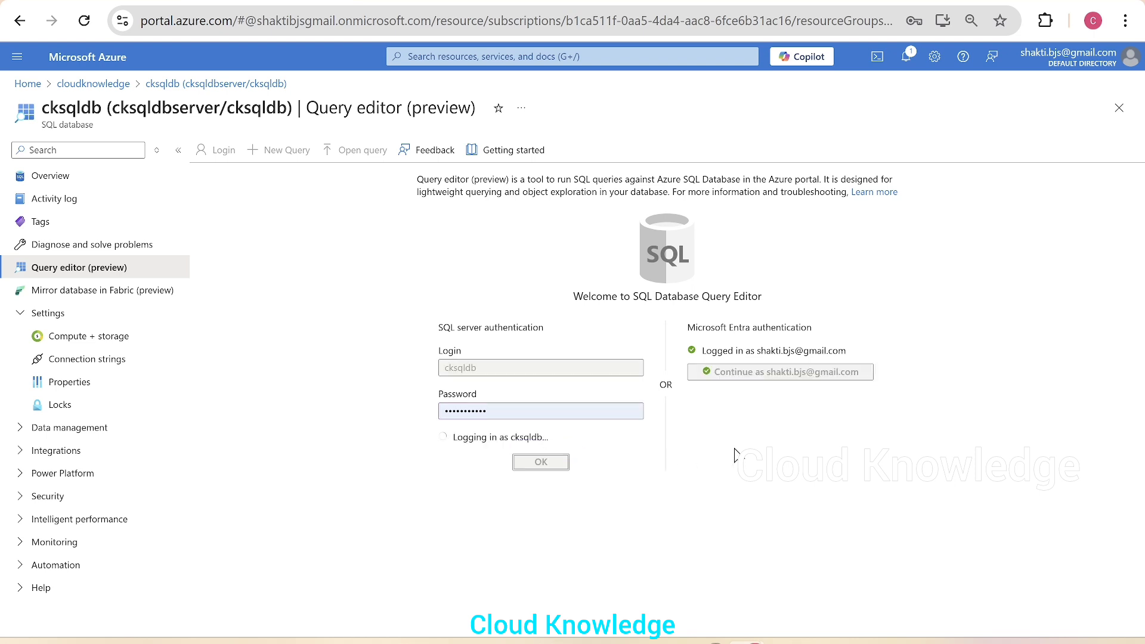
pyautogui.click(541, 462)
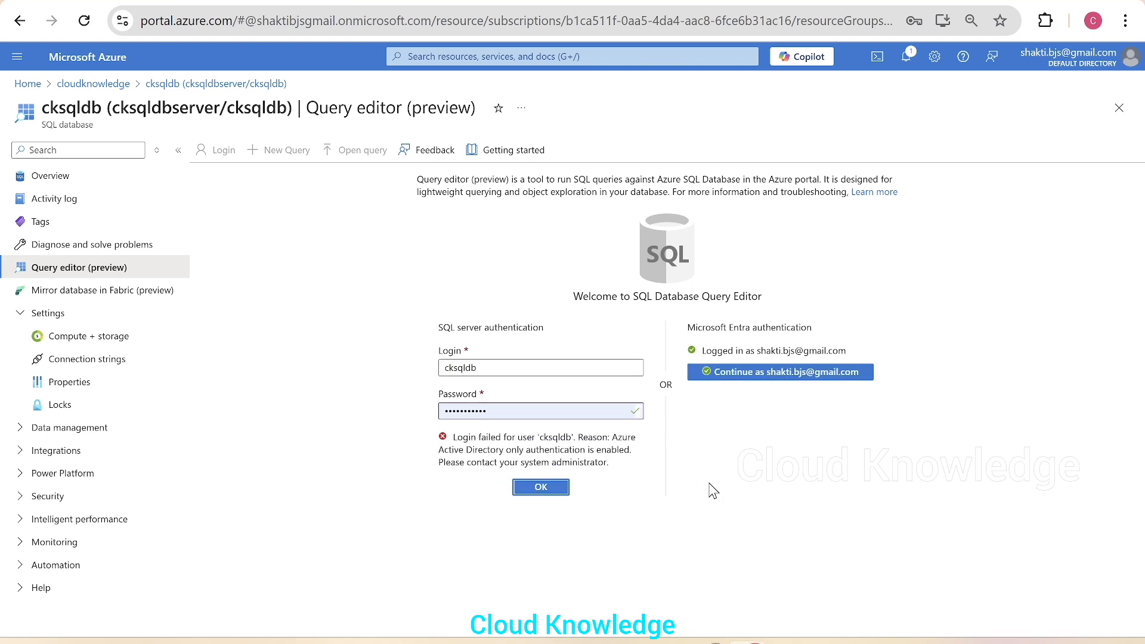
pyautogui.moveTo(626, 454)
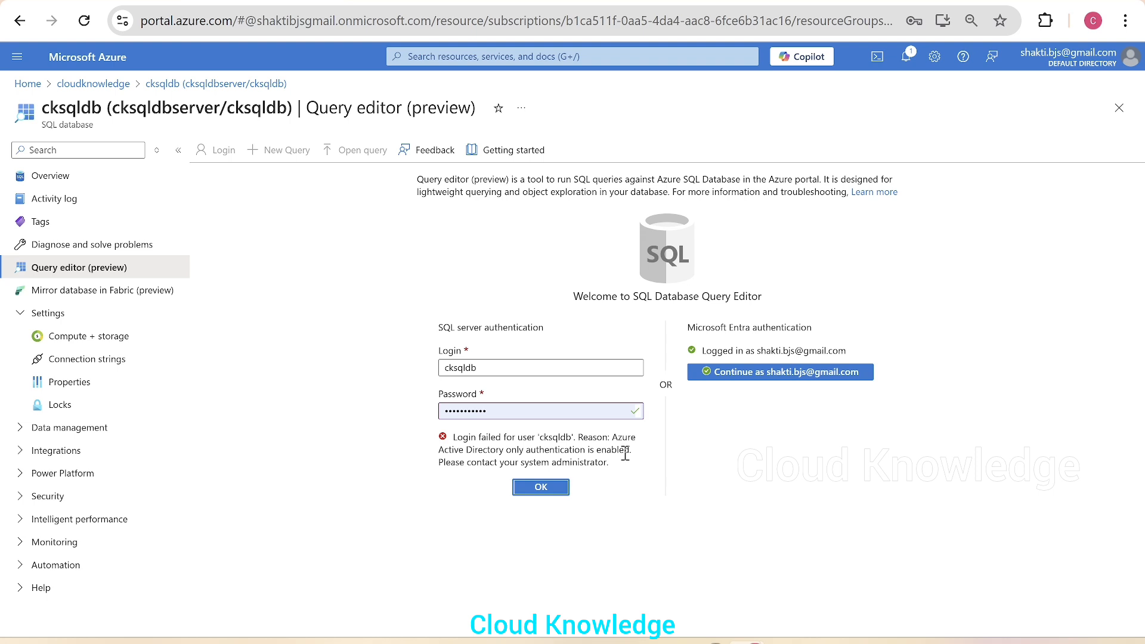
pyautogui.moveTo(428, 472)
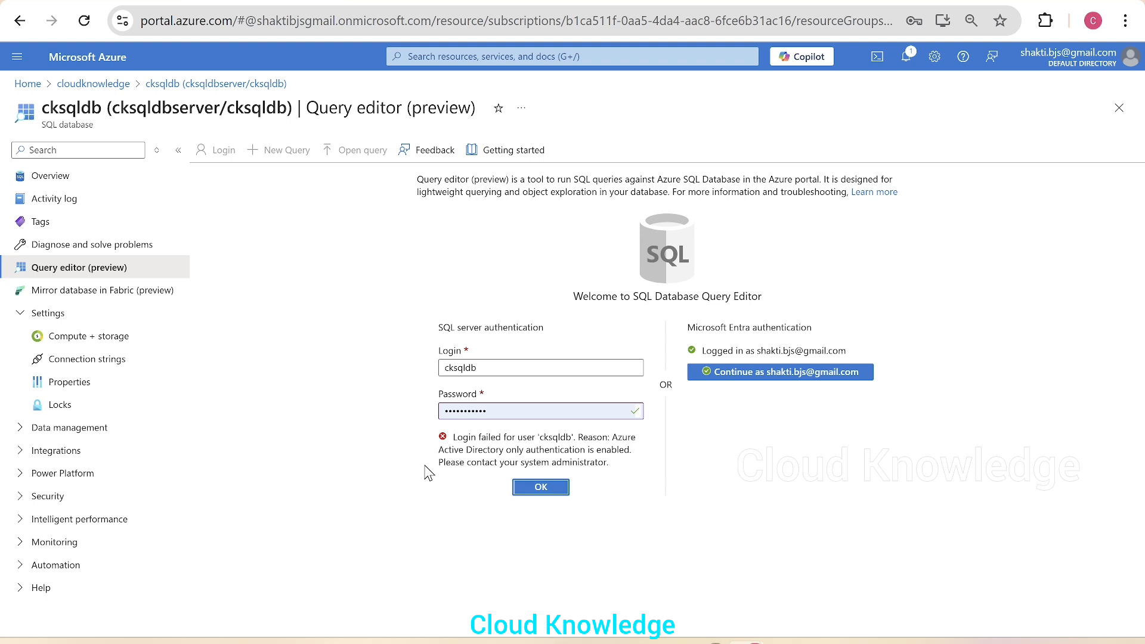
pyautogui.moveTo(433, 469)
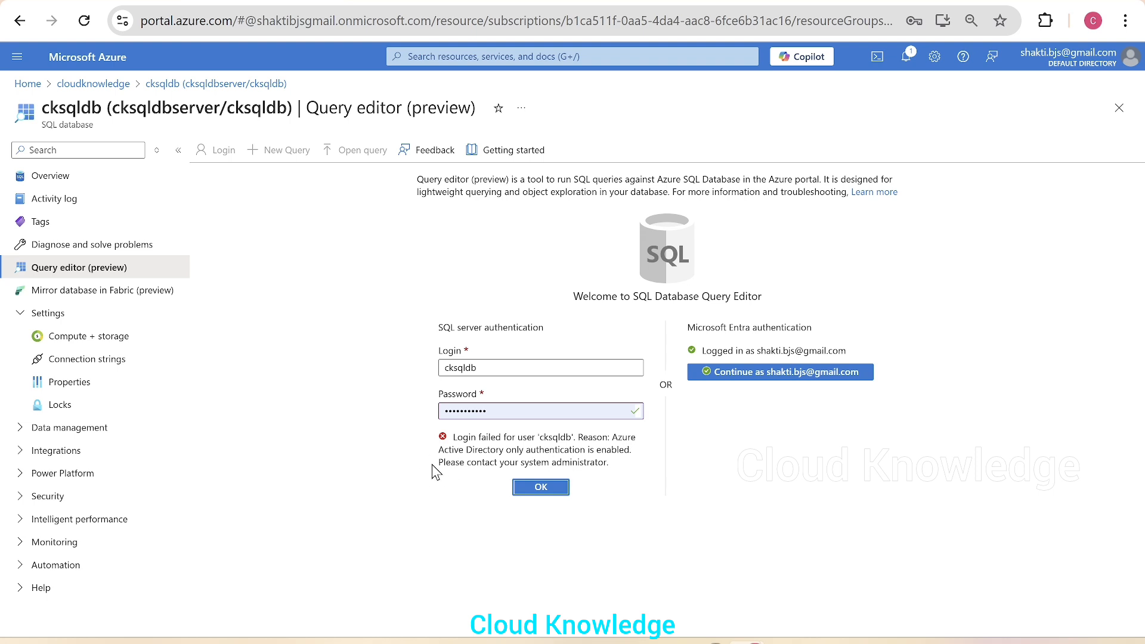
pyautogui.moveTo(436, 462); pyautogui.dragTo(606, 462)
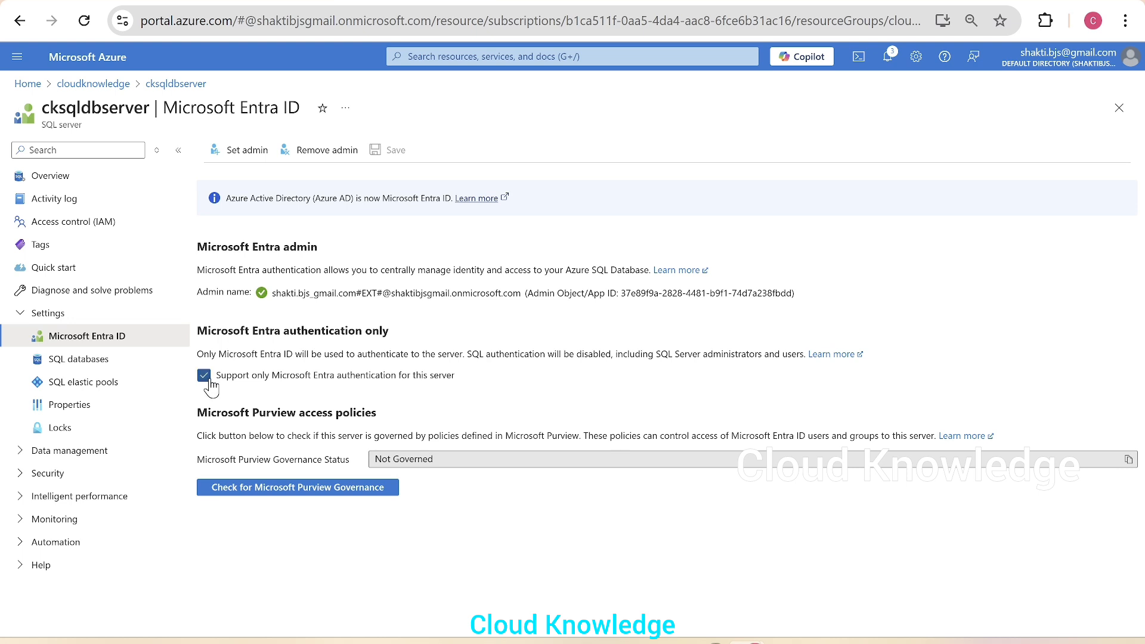
# - Disable Entra-only authentication on cksqldbserver, confirm re-enabling SQL authentication, and save
pyautogui.click(204, 375)
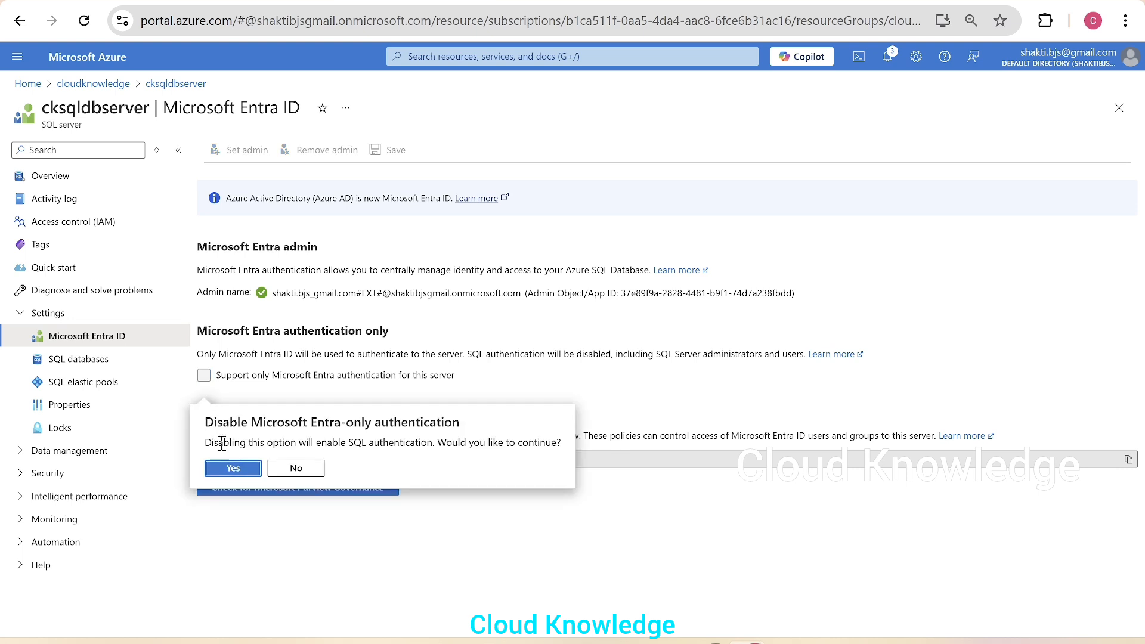
pyautogui.click(232, 467)
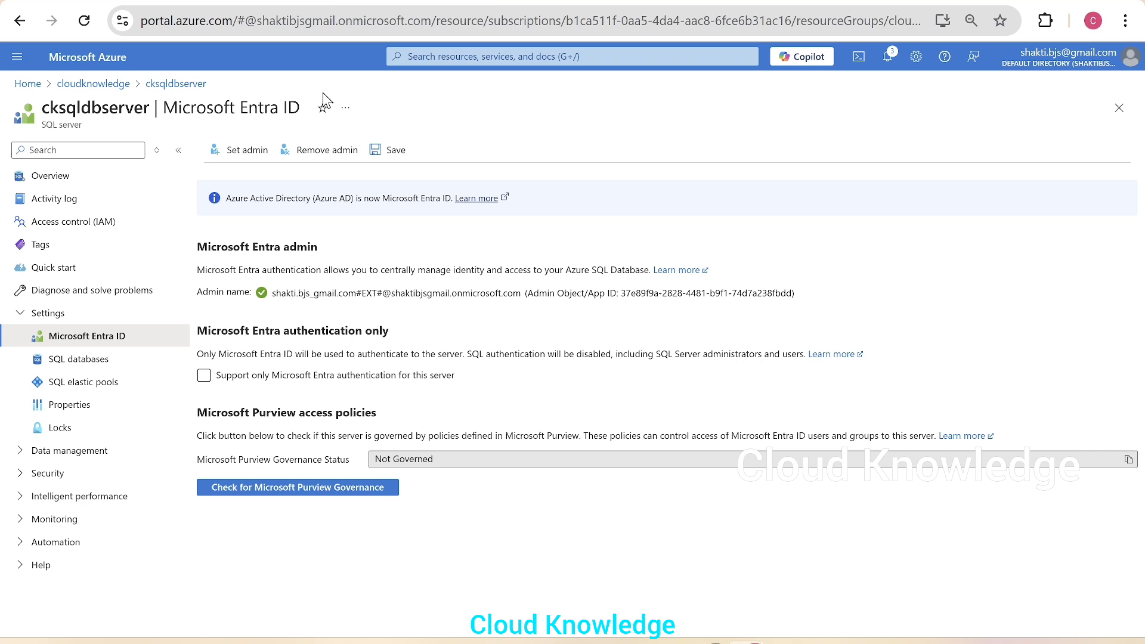
pyautogui.click(388, 149)
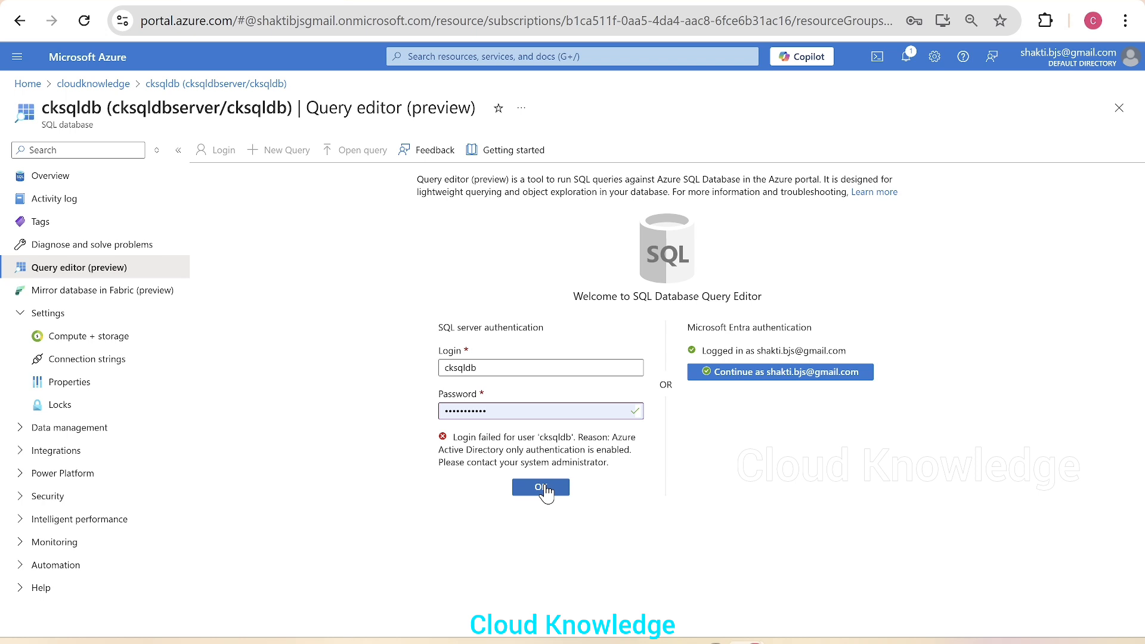
# - Retry the failed SQL login as cksqldb with the password, then review portal notifications
pyautogui.click(540, 487)
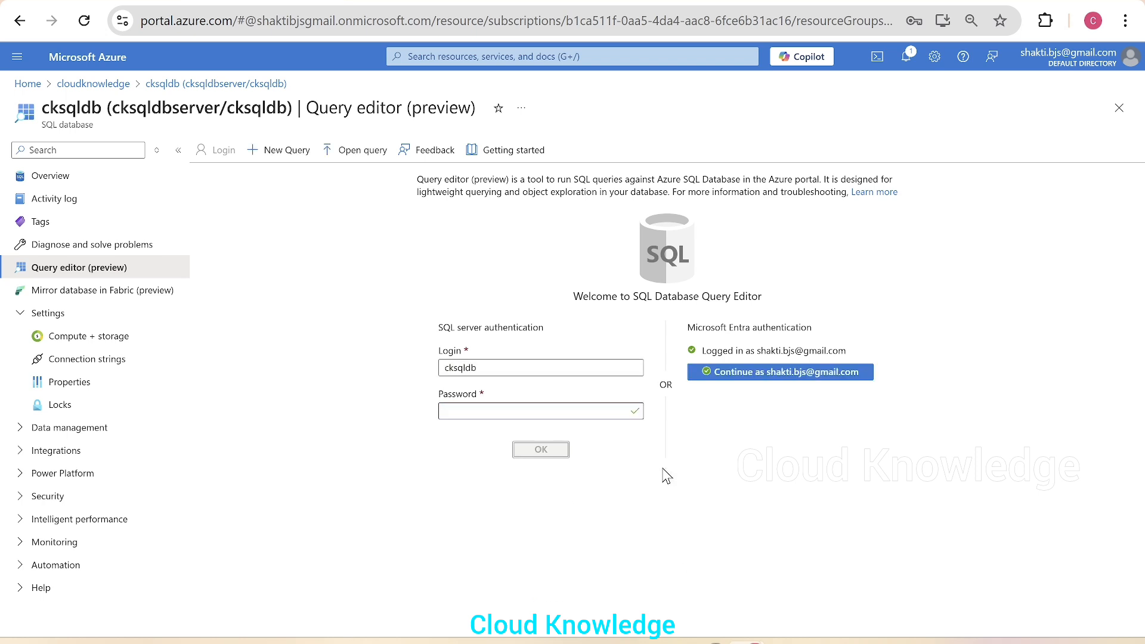
pyautogui.click(780, 372)
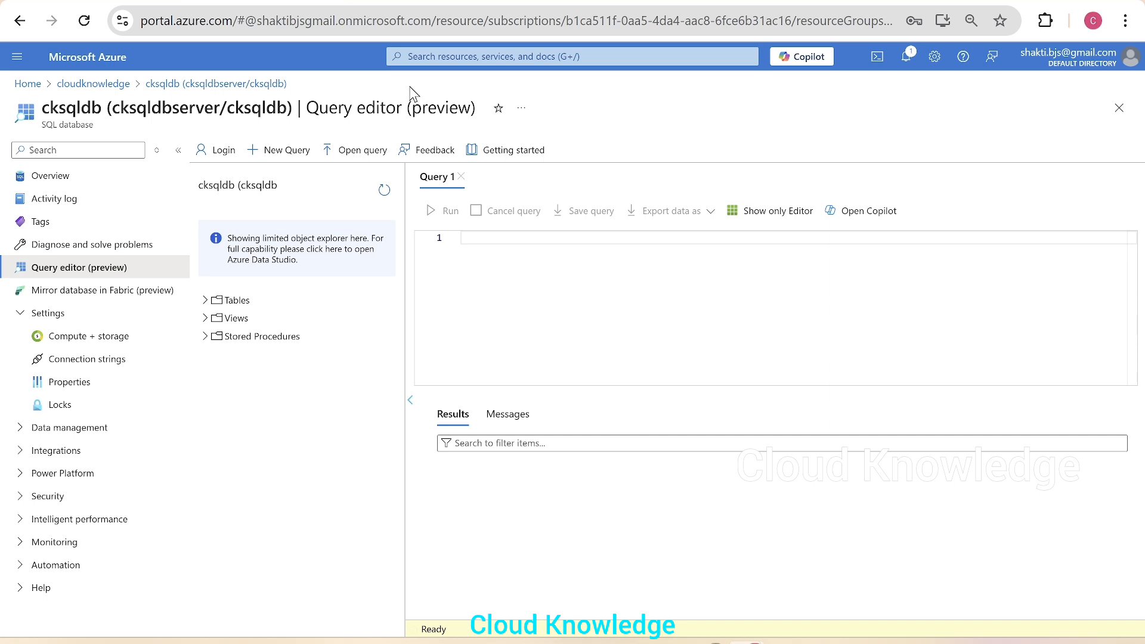
pyautogui.moveTo(909, 56)
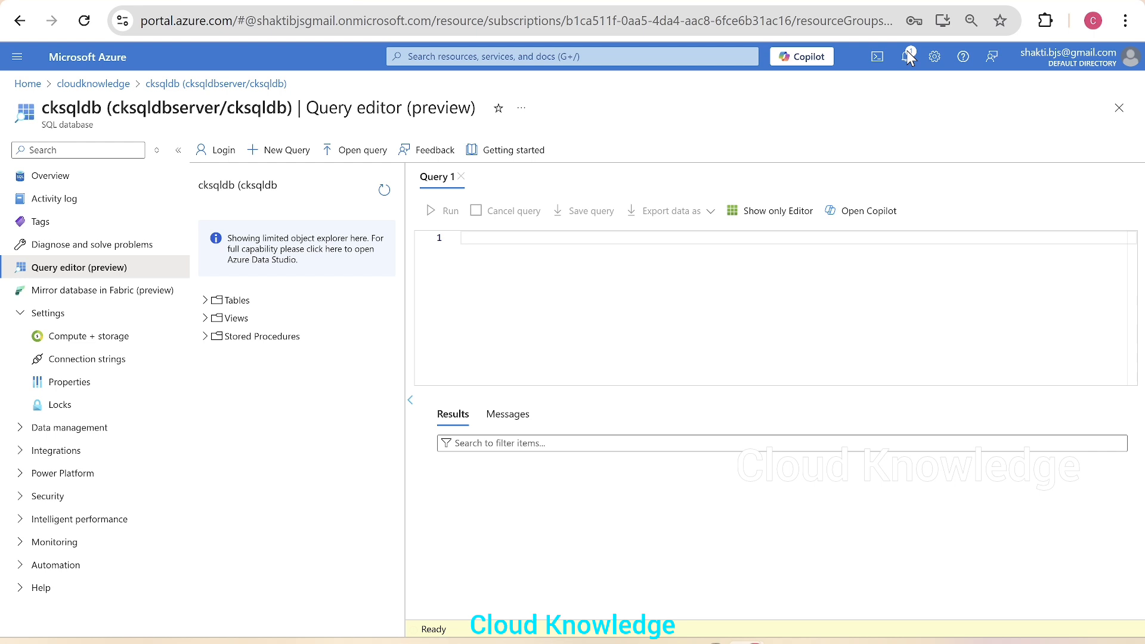
pyautogui.click(905, 56)
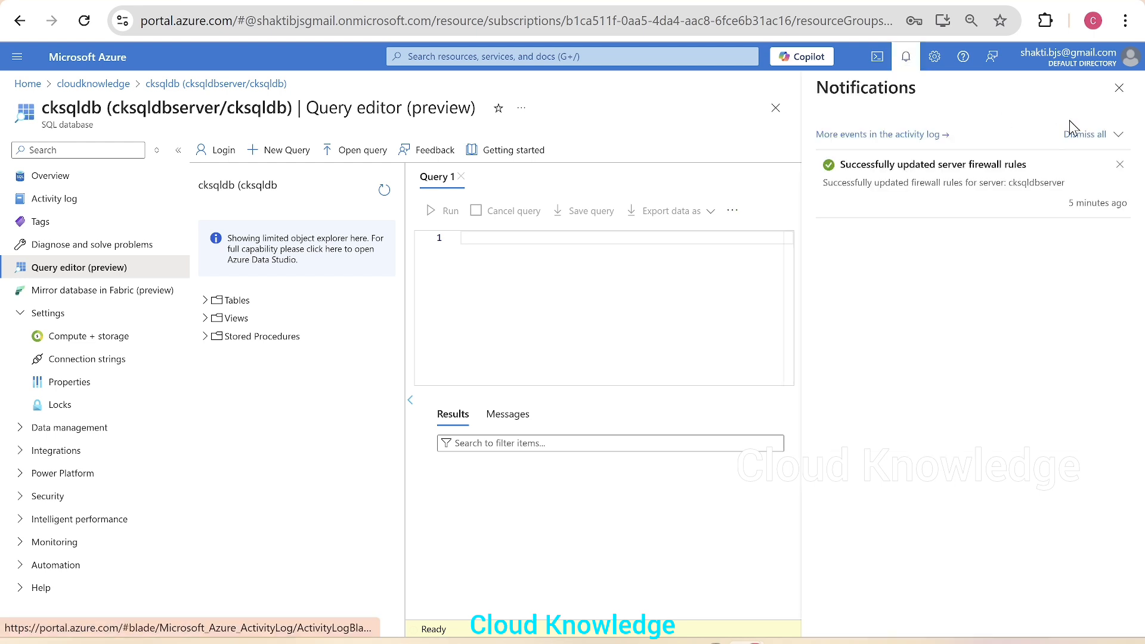
pyautogui.click(1119, 88)
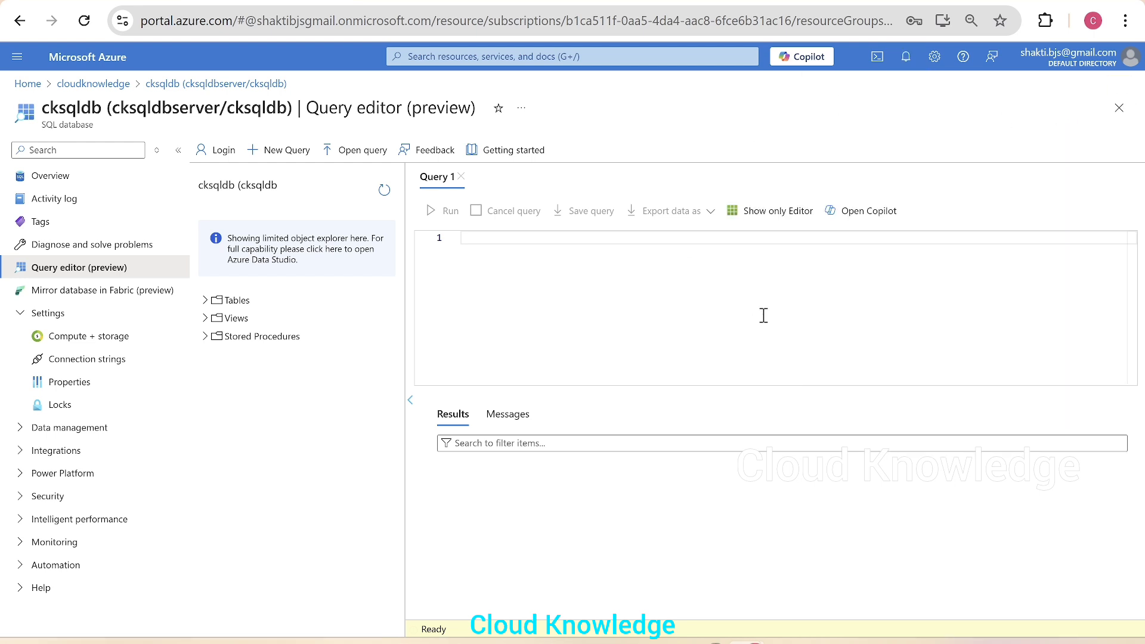